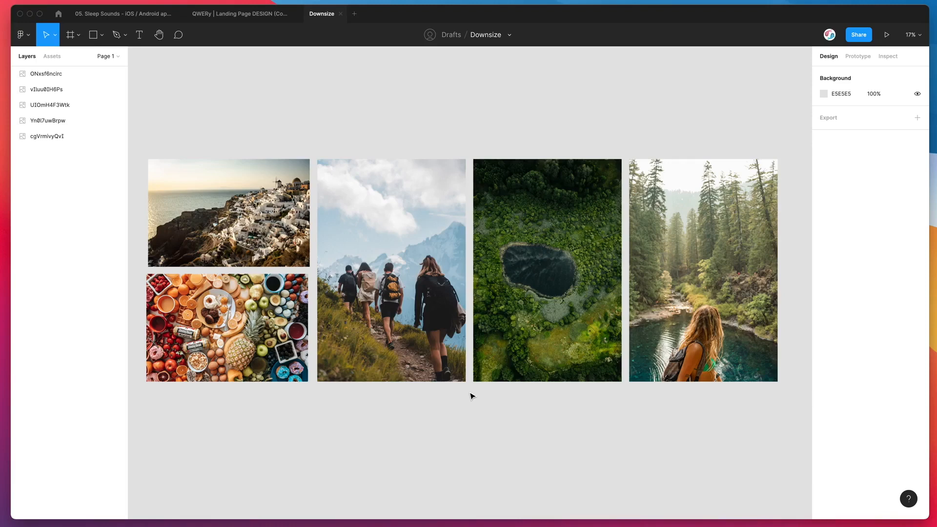
pyautogui.moveTo(475, 412)
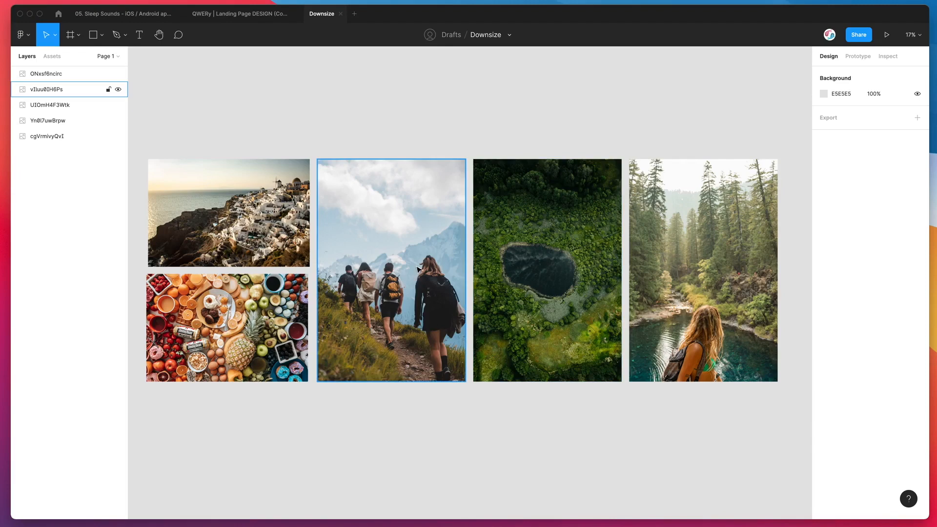
pyautogui.moveTo(418, 275)
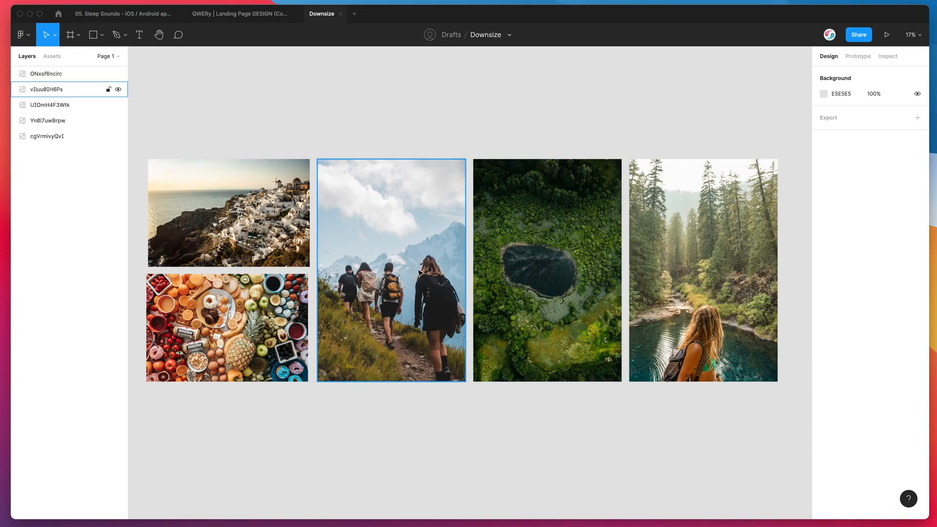
pyautogui.moveTo(389, 237)
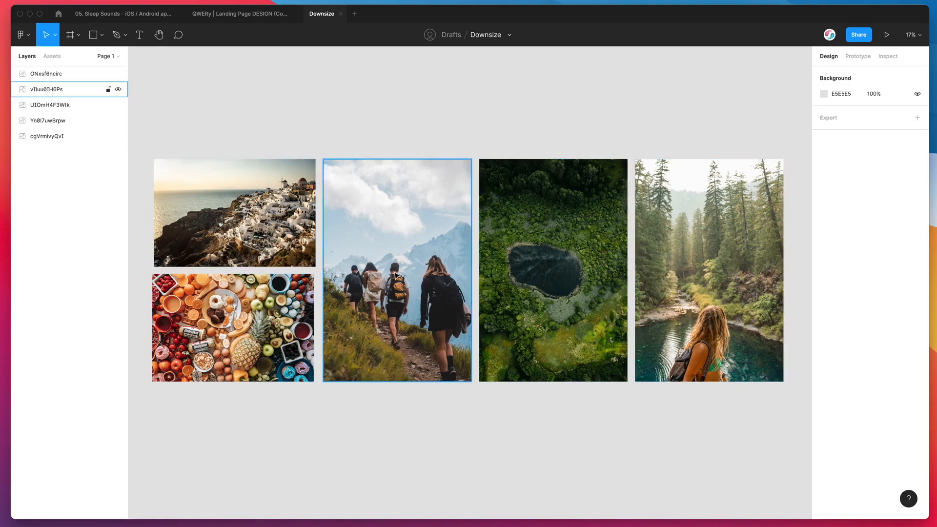
# - Clear the current selection on the Downsize canvas
pyautogui.click(566, 275)
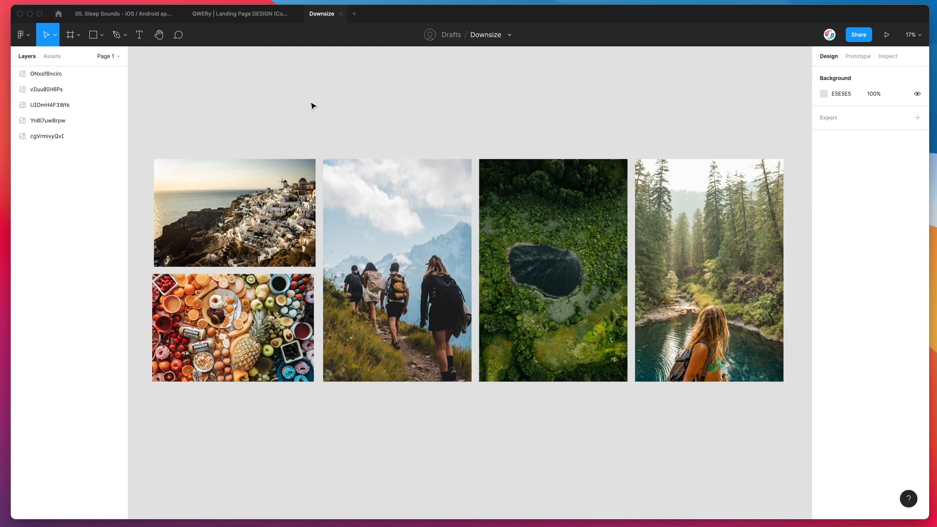
pyautogui.moveTo(93, 44)
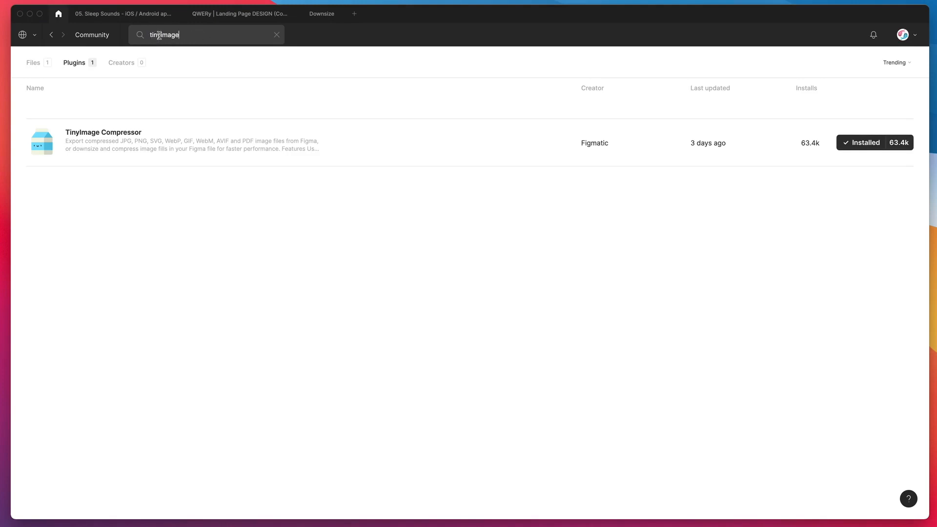
pyautogui.moveTo(182, 35)
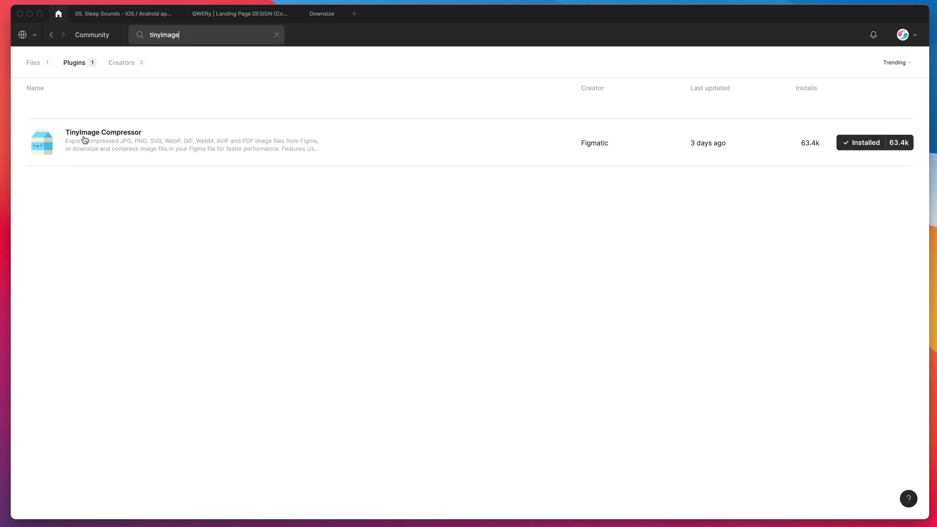
pyautogui.moveTo(295, 147)
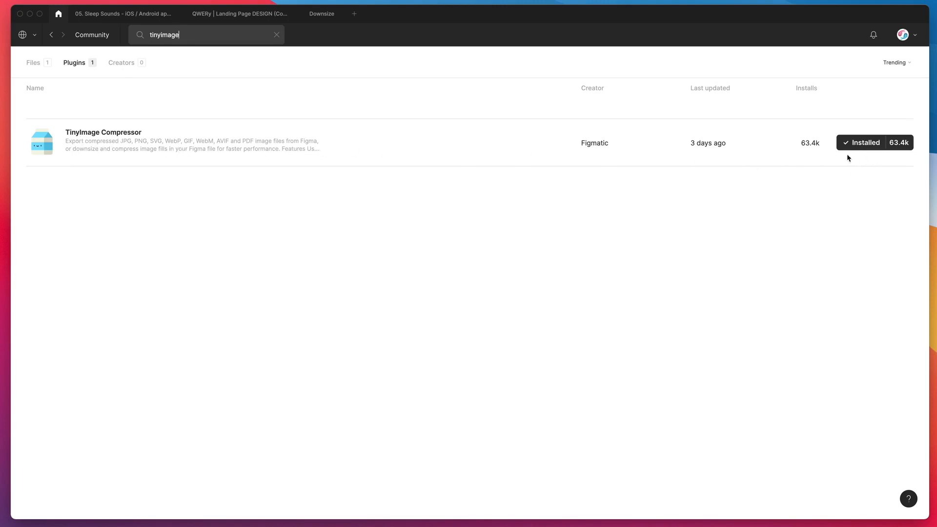
pyautogui.moveTo(848, 157)
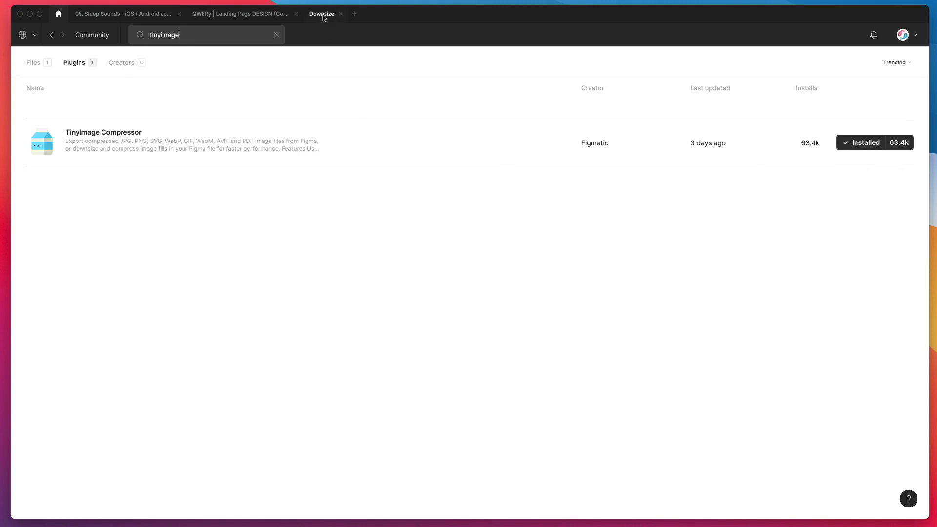
# - Insert a 1280×1920 Unsplash seaside pier photo into the Downsize file
pyautogui.click(322, 13)
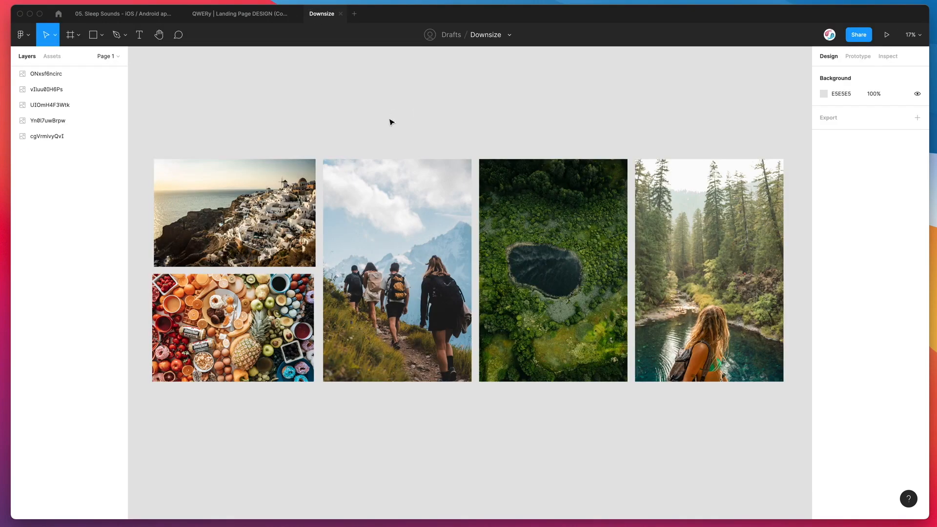
pyautogui.moveTo(310, 120)
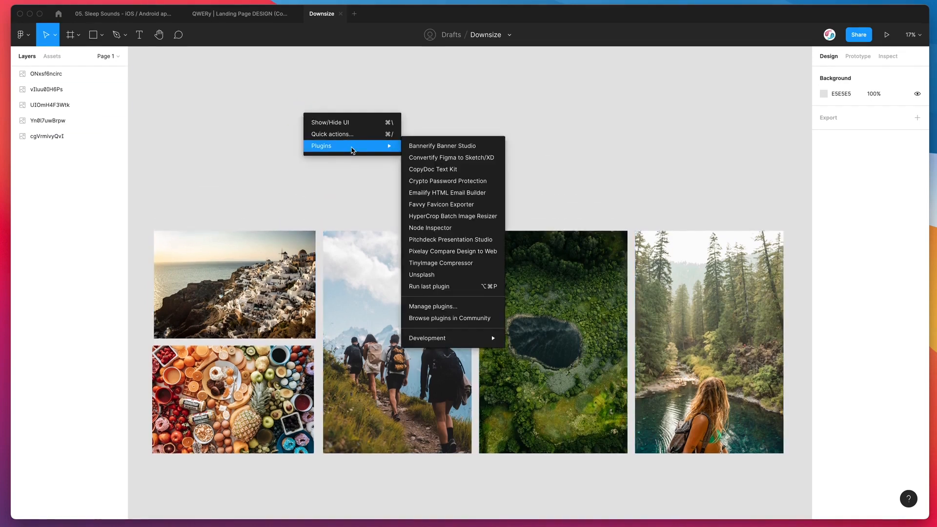
pyautogui.click(422, 275)
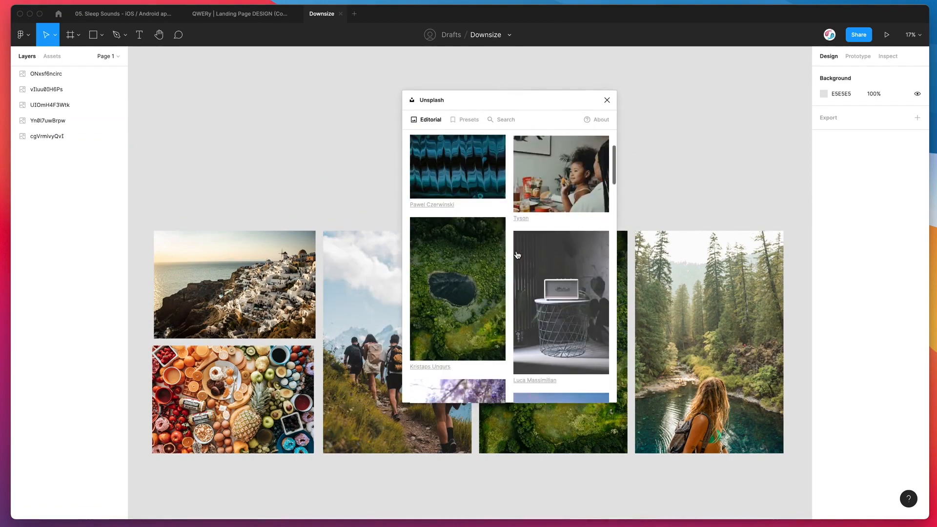
pyautogui.scroll(-3)
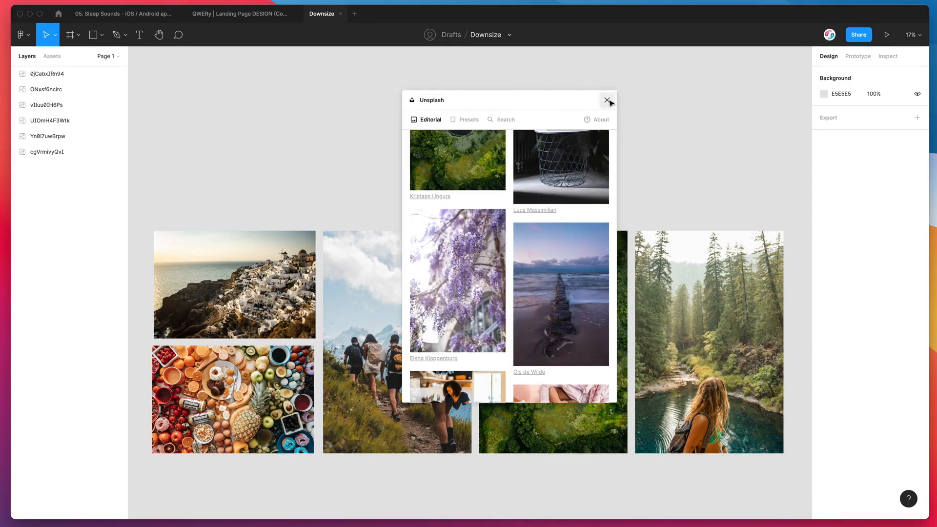
pyautogui.click(607, 99)
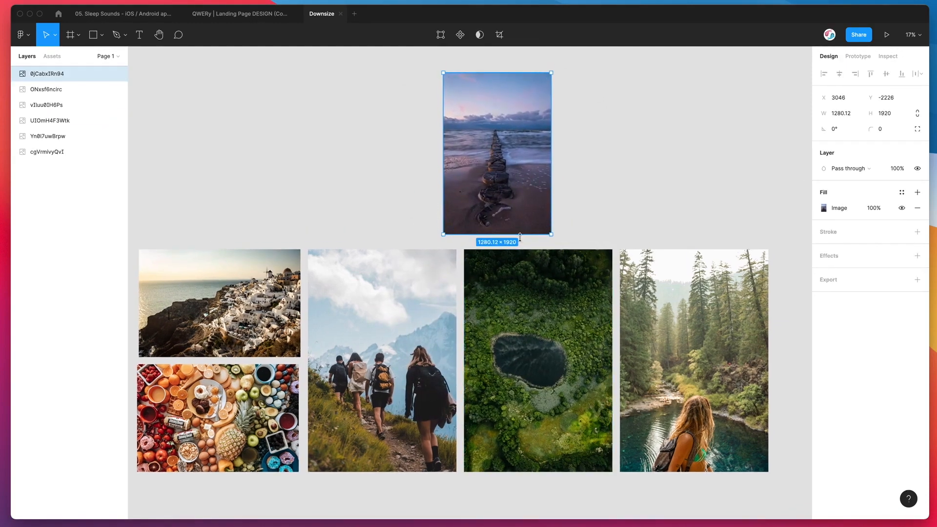
# - Place the pier photo after the forest photo and scale all six photos down together
pyautogui.moveTo(497, 153); pyautogui.dragTo(601, 216)
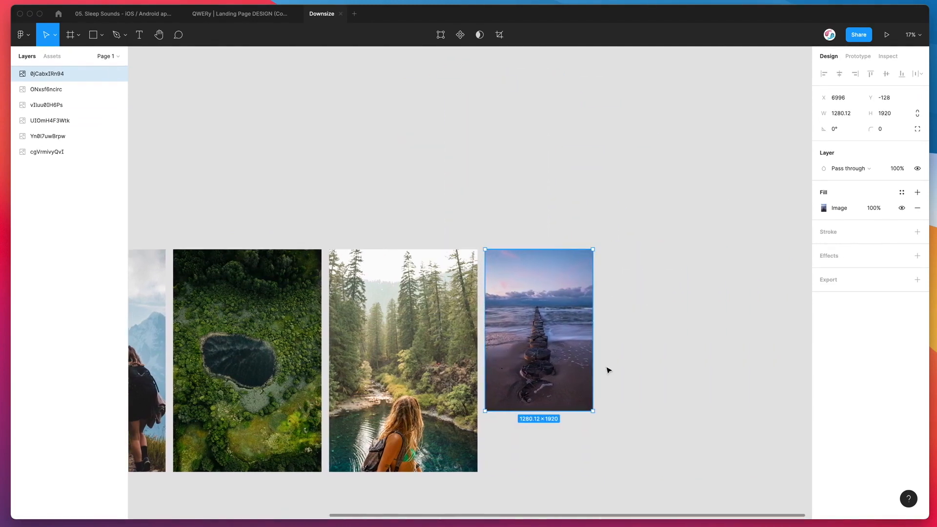
pyautogui.moveTo(592, 411); pyautogui.dragTo(632, 470)
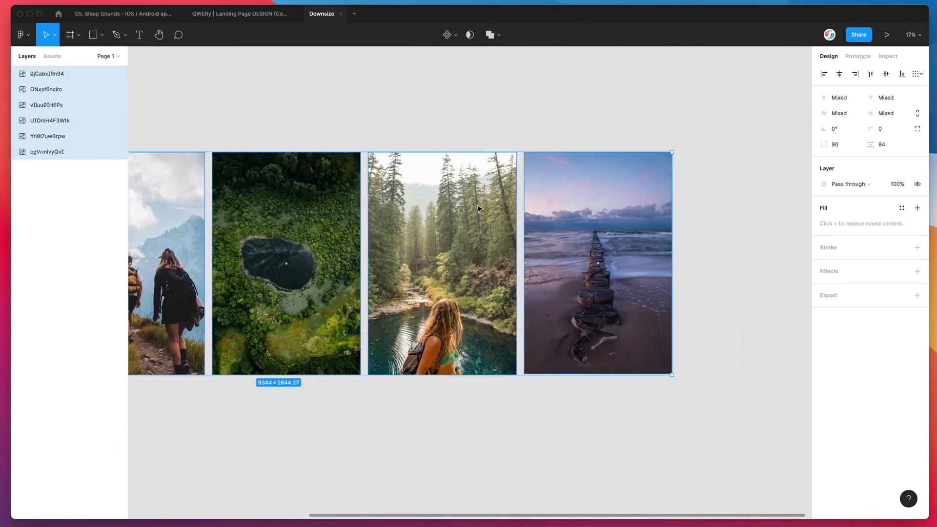
pyautogui.moveTo(672, 375)
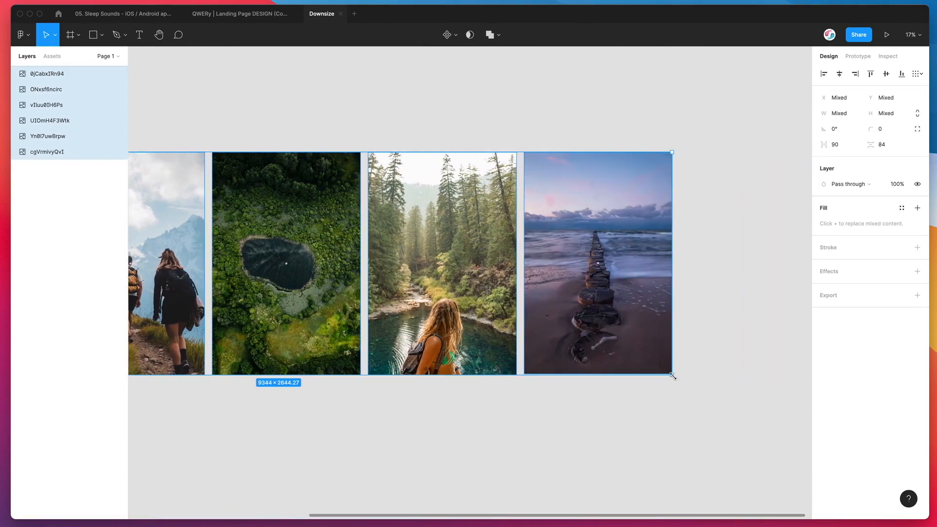
pyautogui.moveTo(671, 375); pyautogui.dragTo(270, 261)
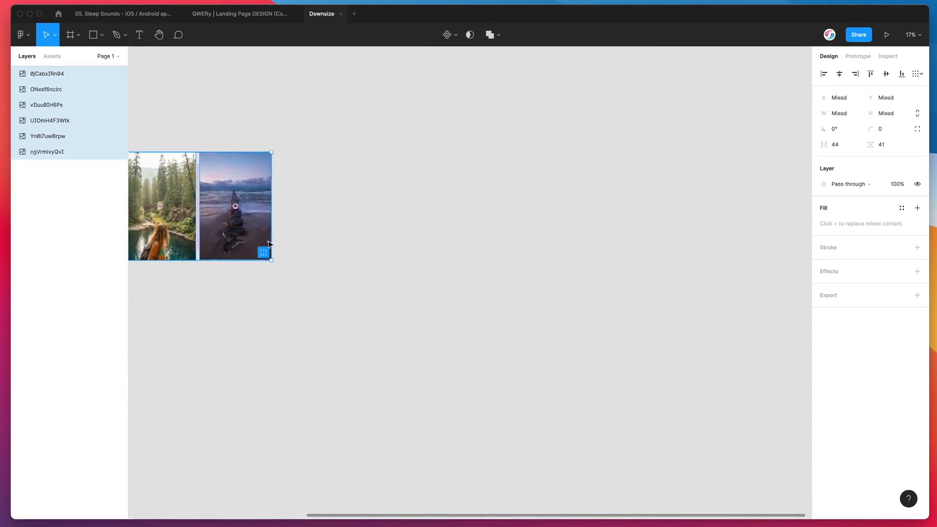
pyautogui.moveTo(271, 258); pyautogui.dragTo(660, 258)
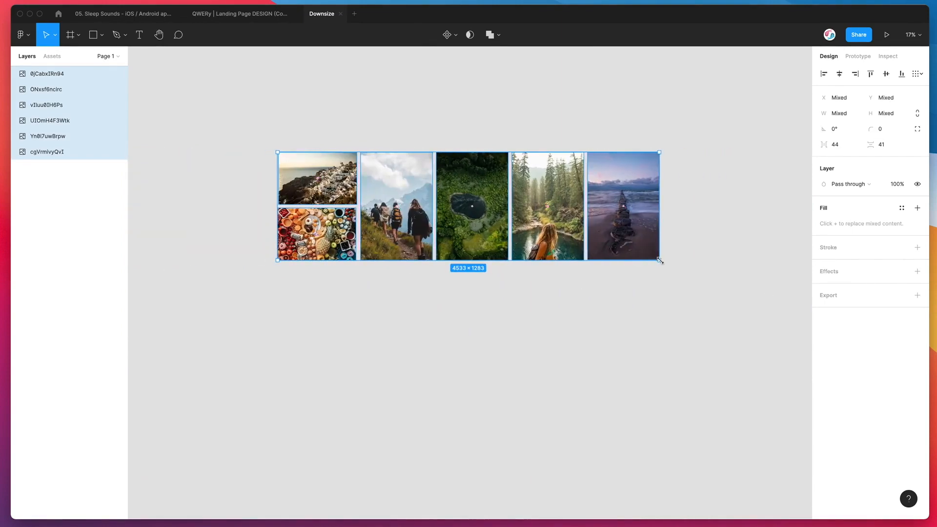
pyautogui.moveTo(659, 259); pyautogui.dragTo(576, 238)
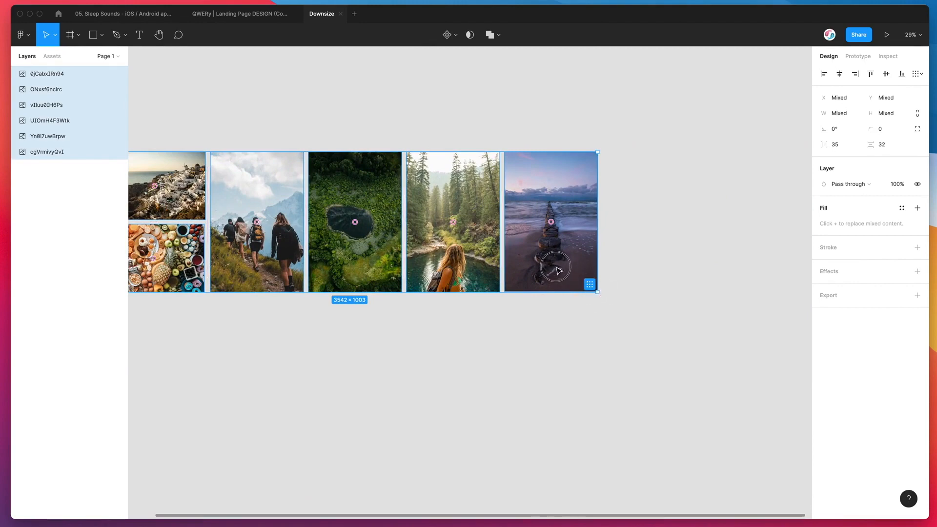
pyautogui.moveTo(597, 291); pyautogui.dragTo(523, 270)
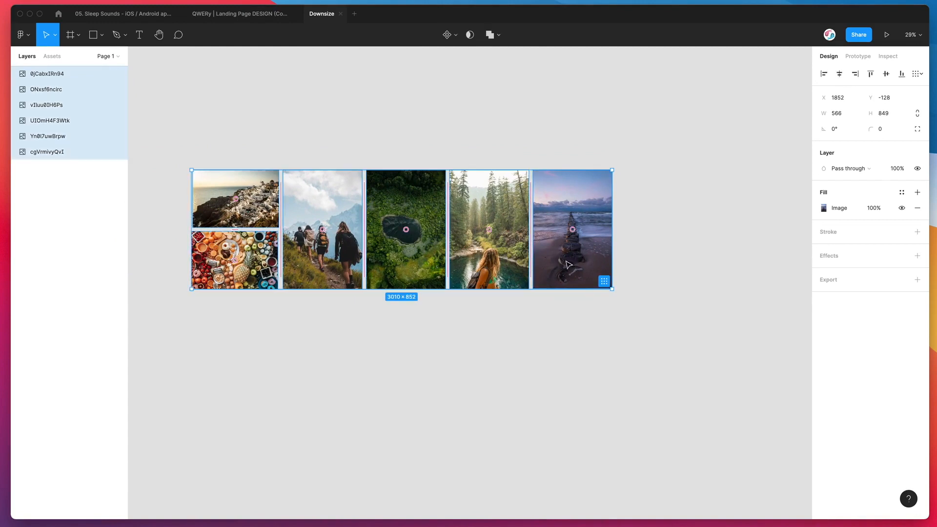
pyautogui.moveTo(611, 288); pyautogui.dragTo(536, 270)
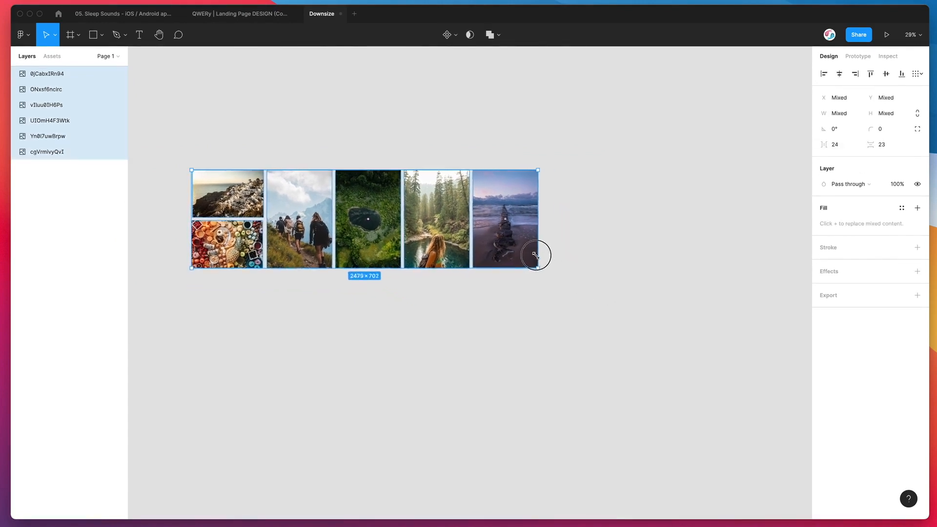
pyautogui.moveTo(536, 256); pyautogui.dragTo(527, 275)
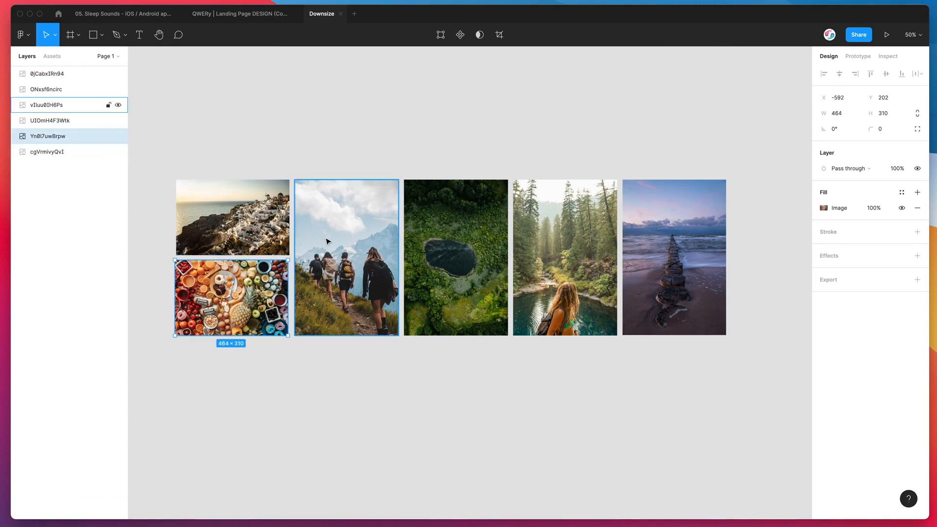
pyautogui.scroll(-3)
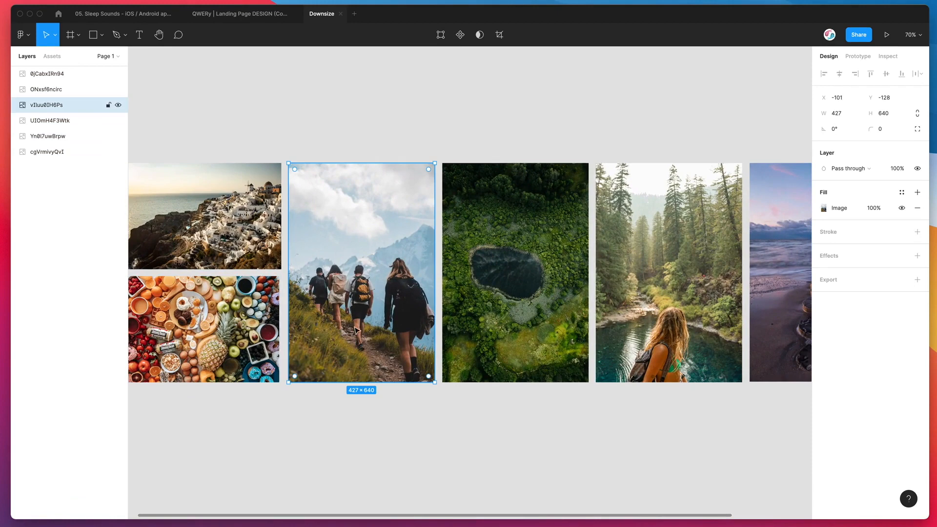
pyautogui.moveTo(361, 293)
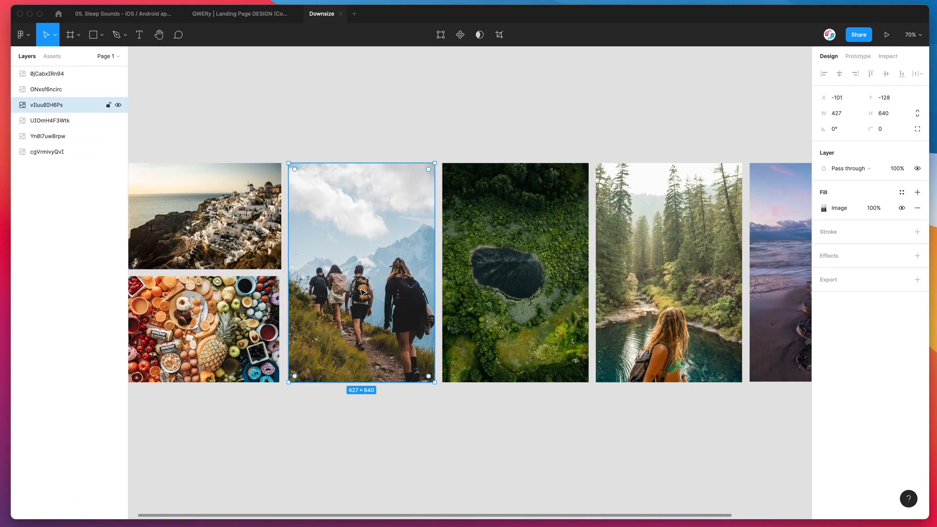
pyautogui.moveTo(380, 269)
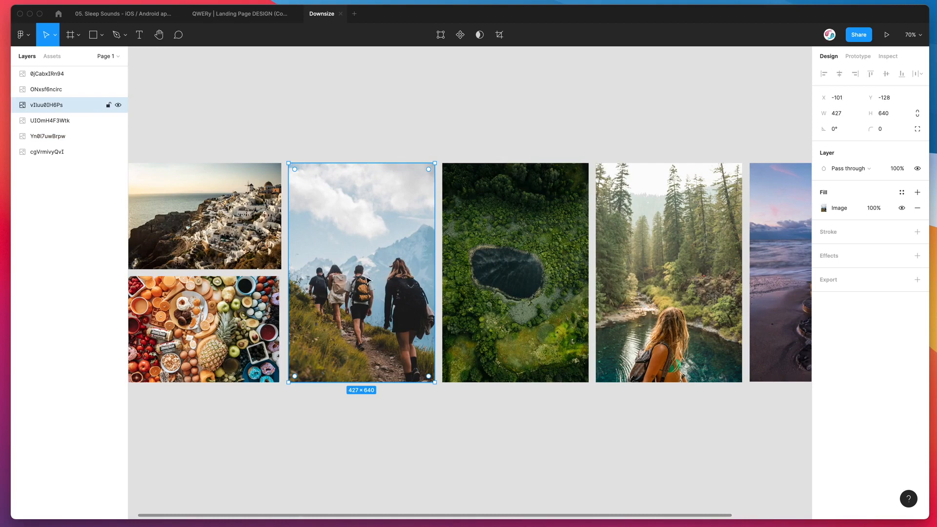
pyautogui.click(488, 266)
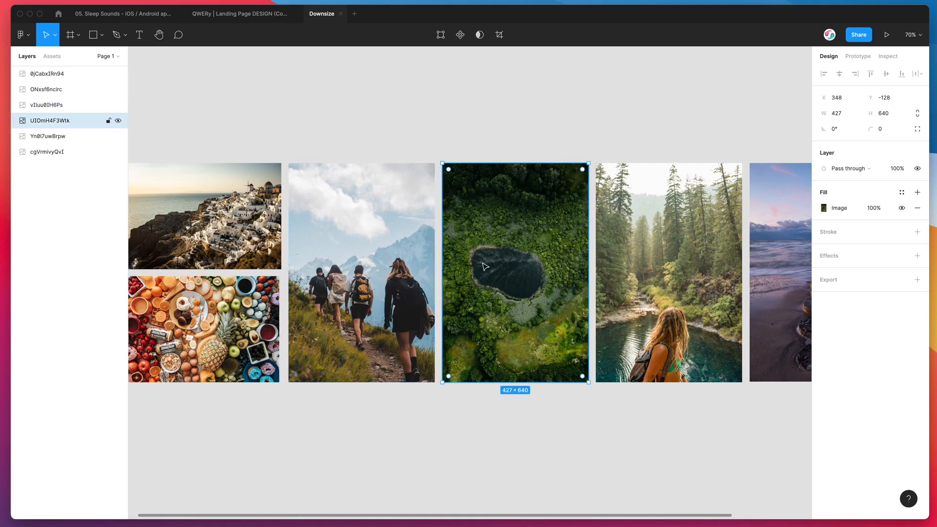
pyautogui.moveTo(493, 265)
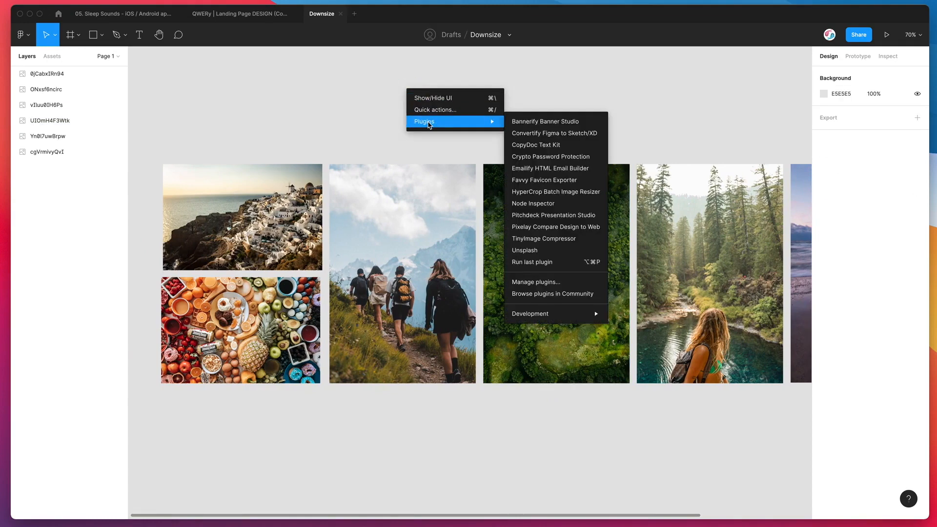
pyautogui.moveTo(538, 242)
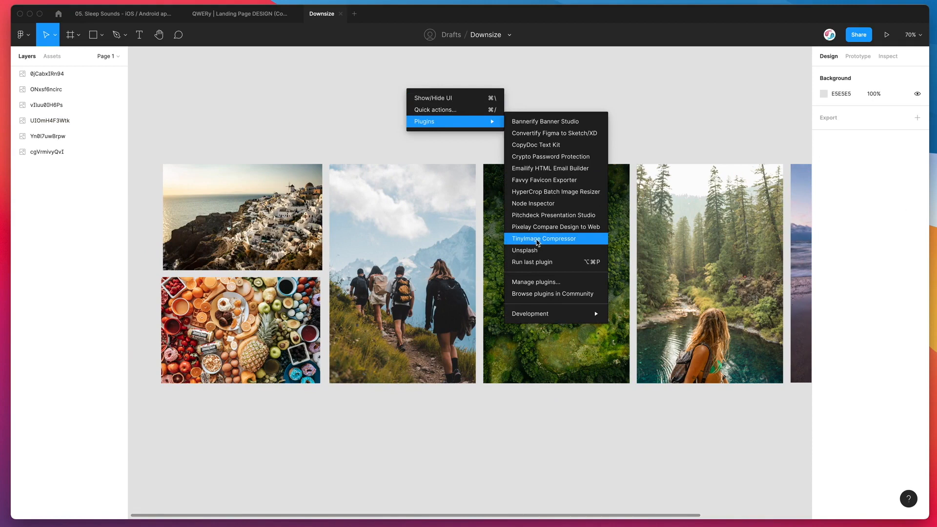
pyautogui.click(544, 238)
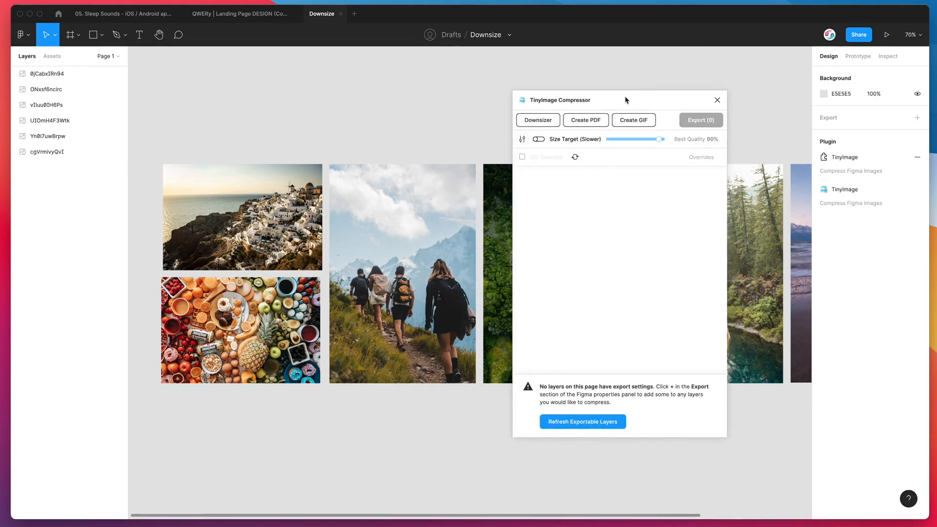
pyautogui.moveTo(535, 129)
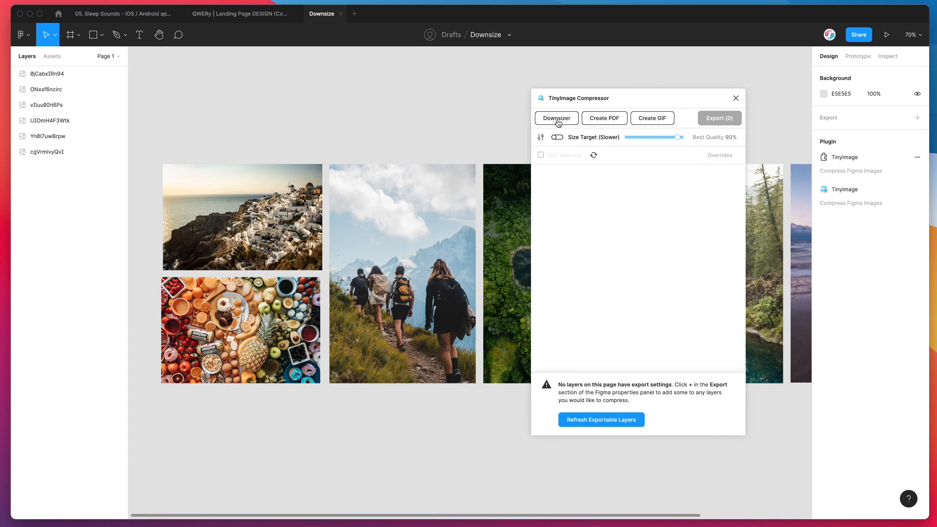
# - Open TinyImage's Downsizer, which lists the pier photo with an 850×1276 target
pyautogui.click(563, 123)
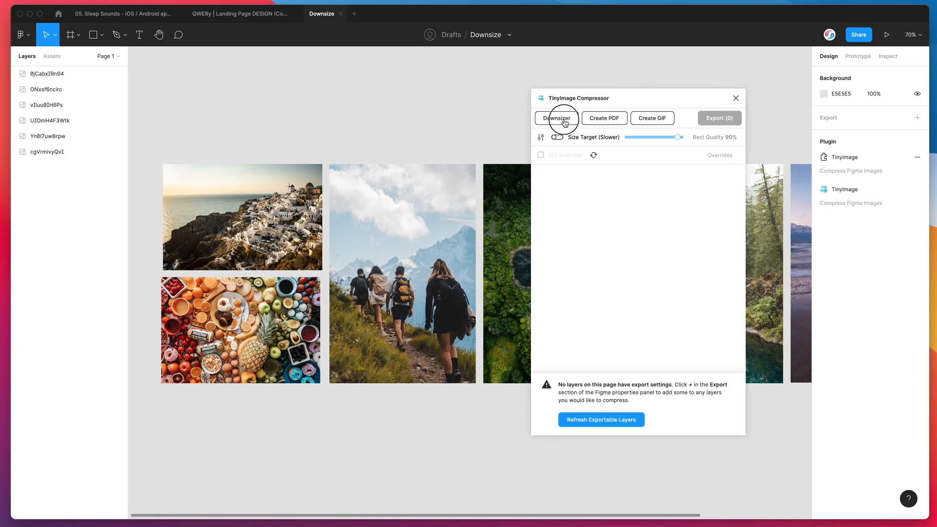
pyautogui.click(557, 117)
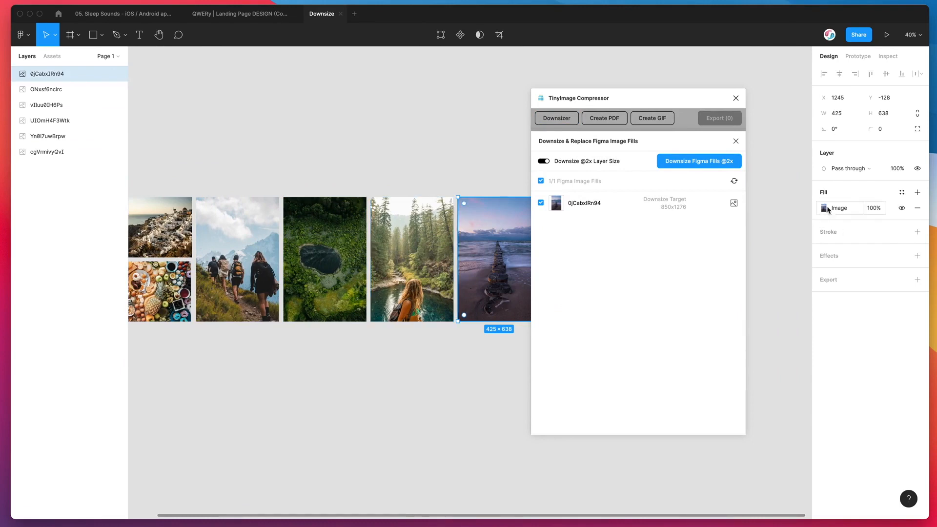
pyautogui.click(456, 158)
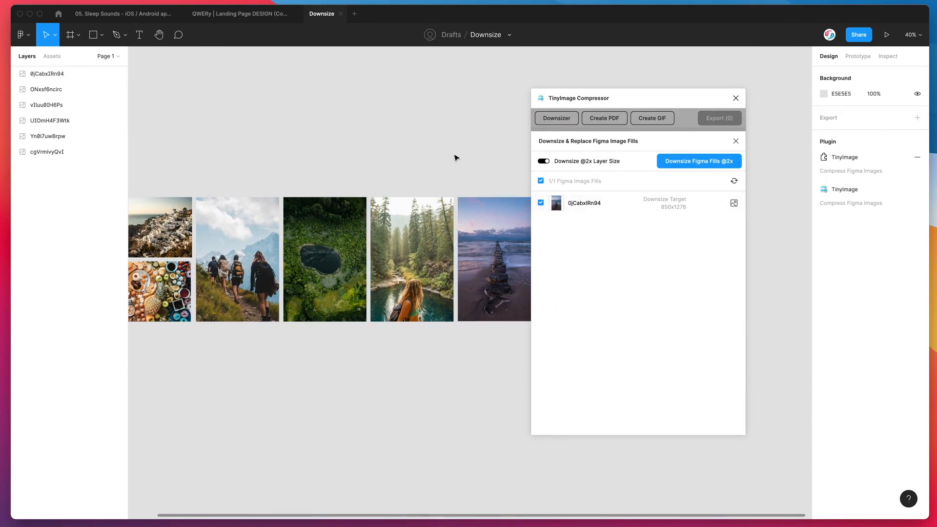
# - Narrow the Downsizer list to the hikers and forest-river photos at 854×1280
pyautogui.click(735, 181)
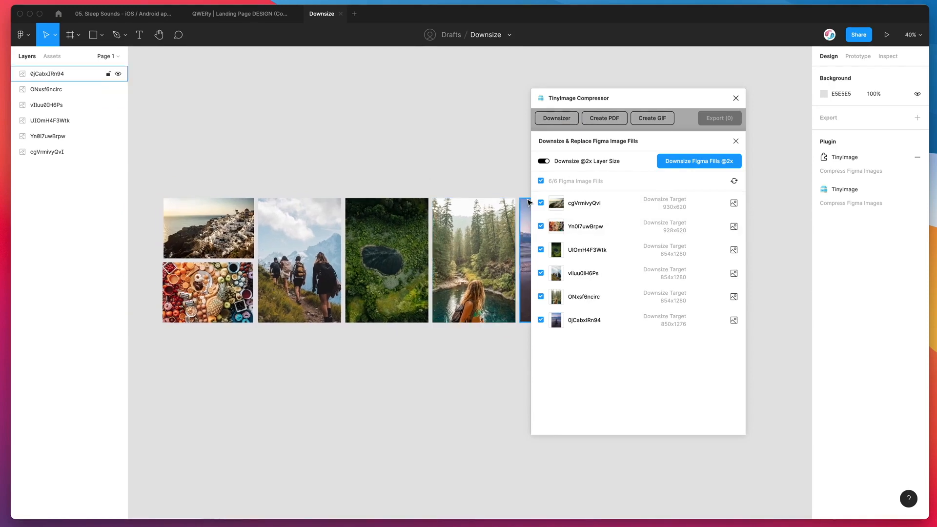
pyautogui.click(541, 202)
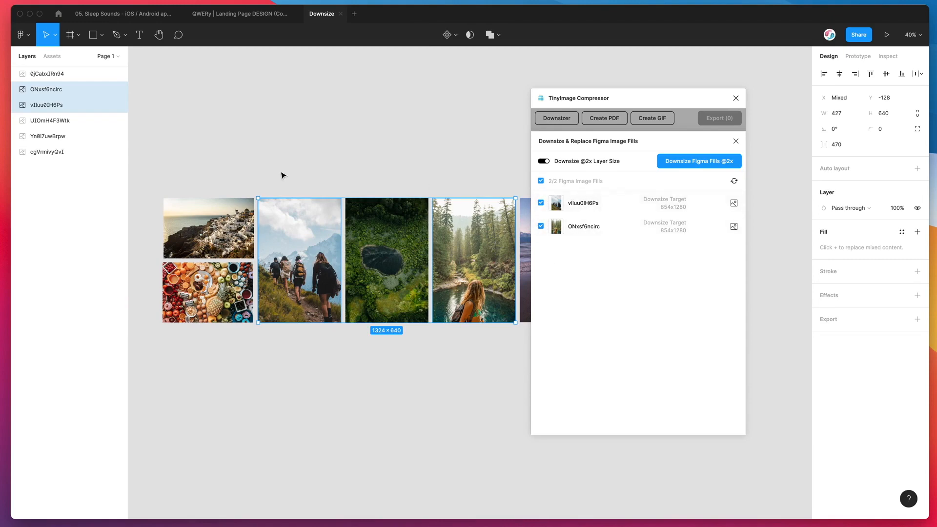
pyautogui.moveTo(418, 155)
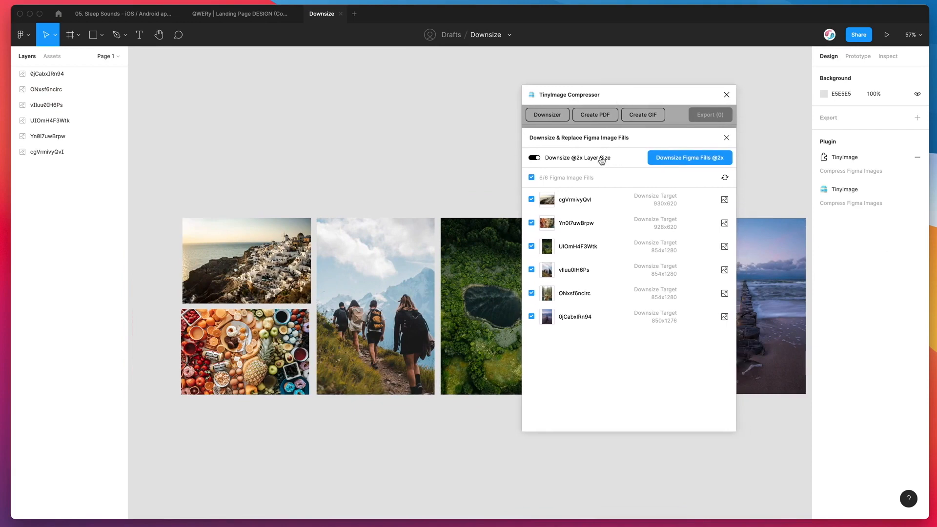
pyautogui.moveTo(598, 162)
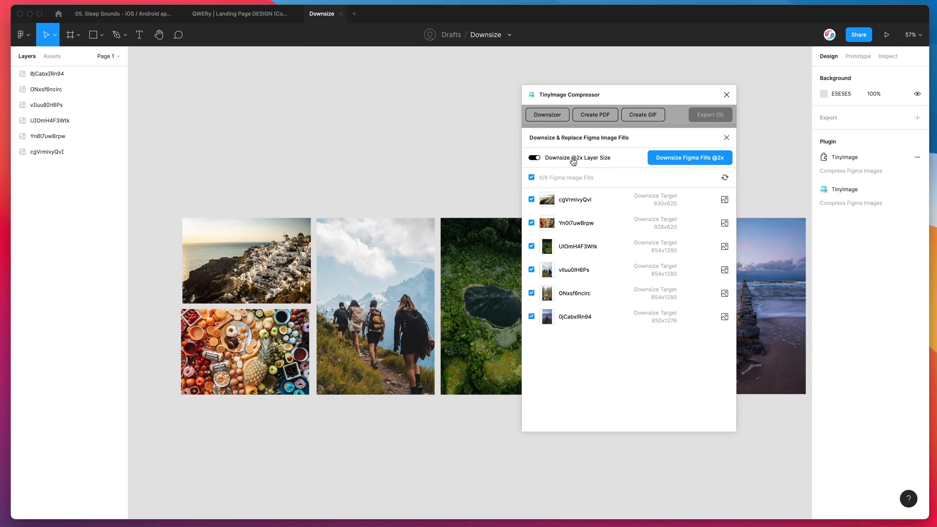
pyautogui.moveTo(594, 163)
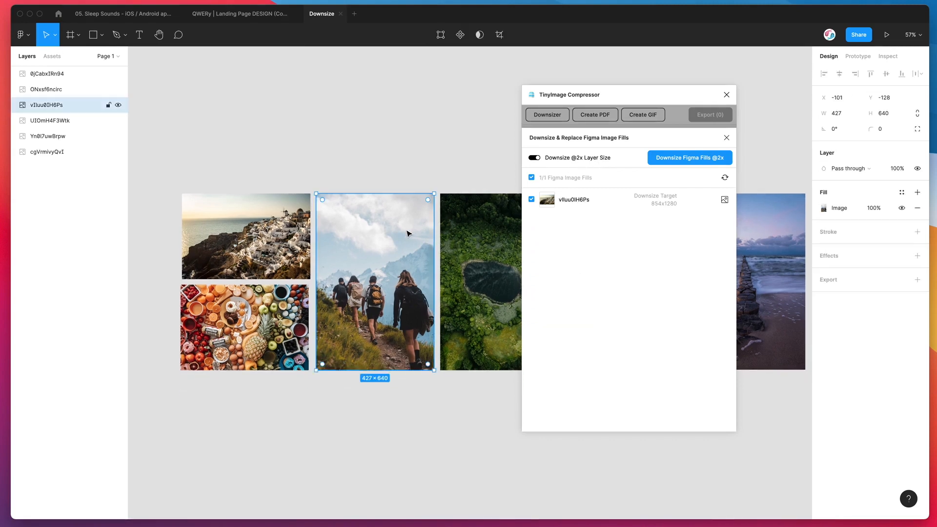
pyautogui.moveTo(366, 347)
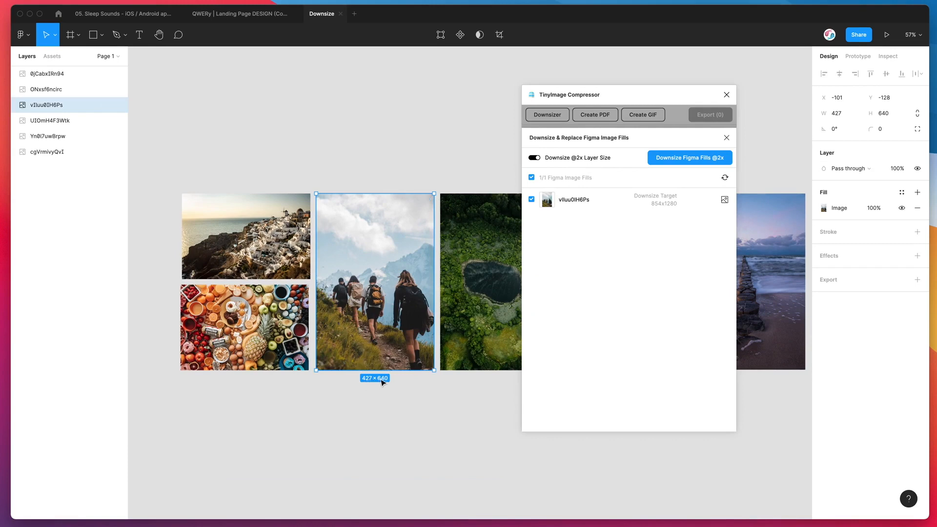
pyautogui.moveTo(388, 381)
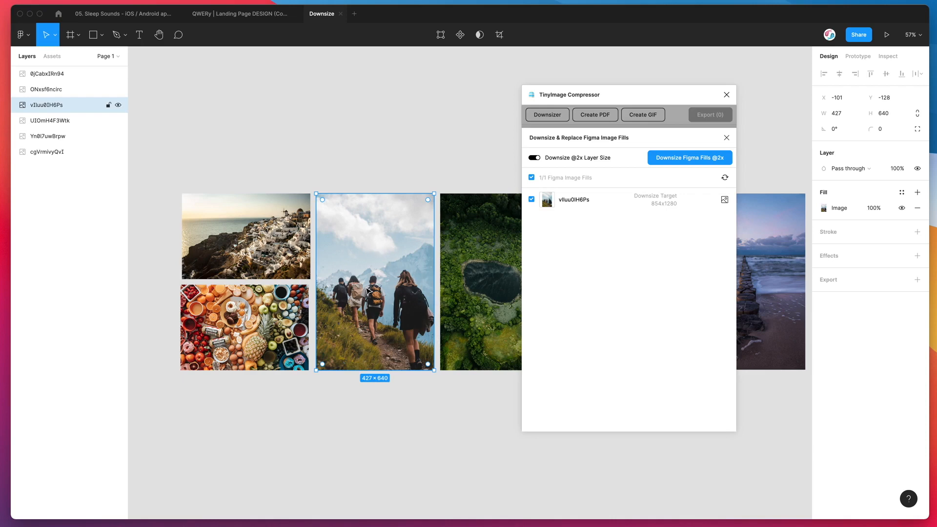
pyautogui.moveTo(383, 274)
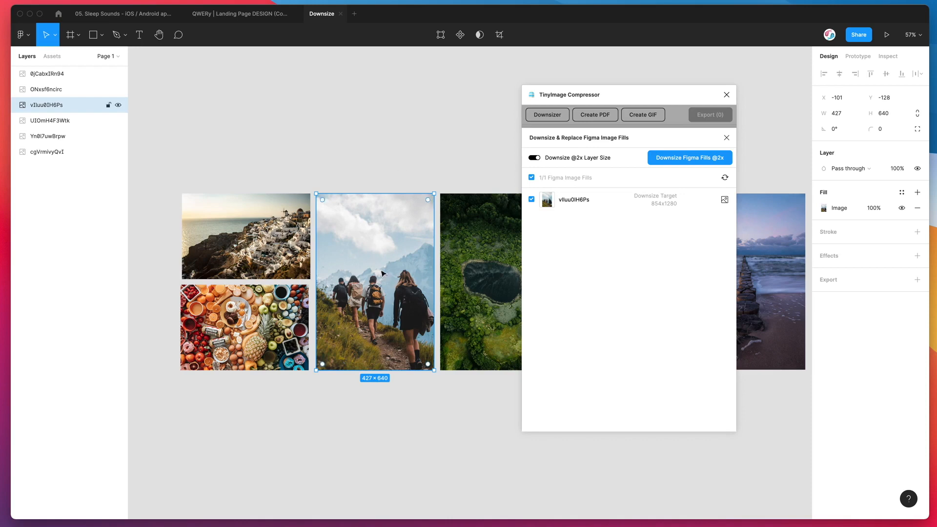
pyautogui.moveTo(378, 300)
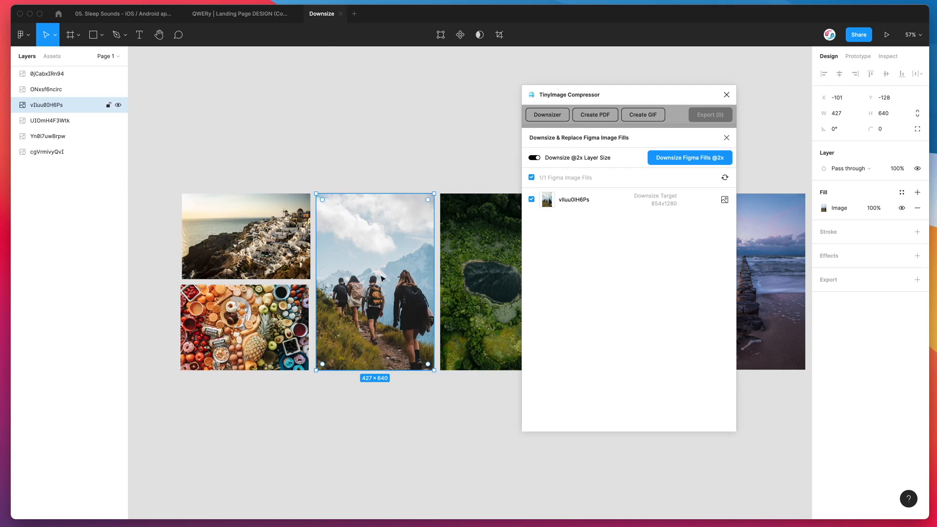
pyautogui.moveTo(388, 272)
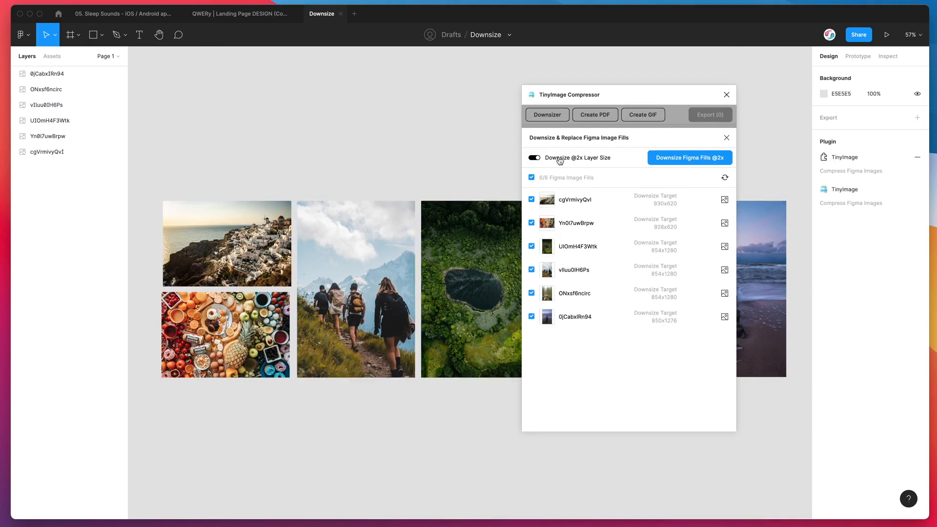
pyautogui.click(534, 157)
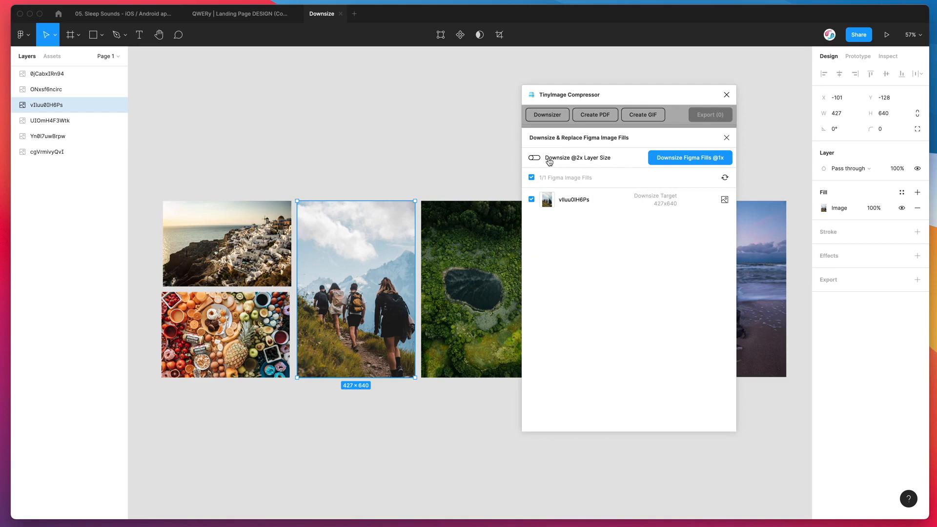
pyautogui.moveTo(562, 160)
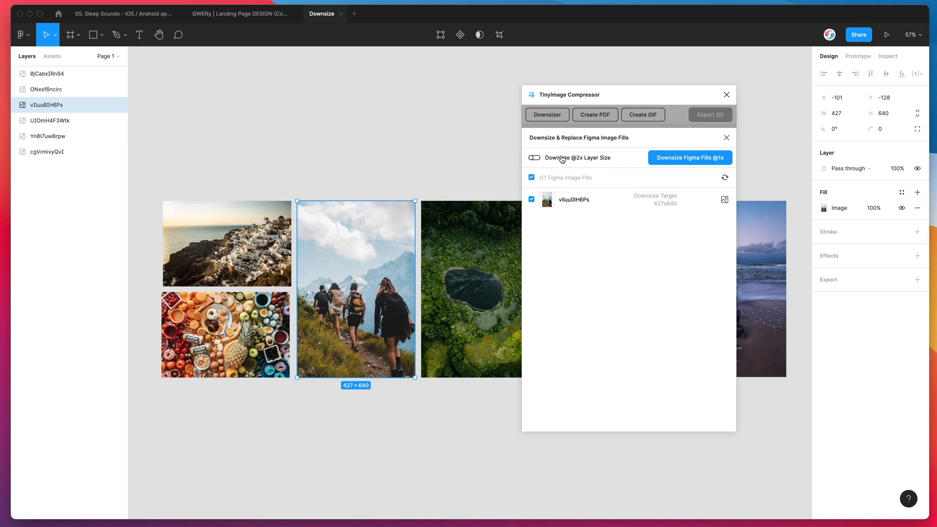
pyautogui.click(535, 158)
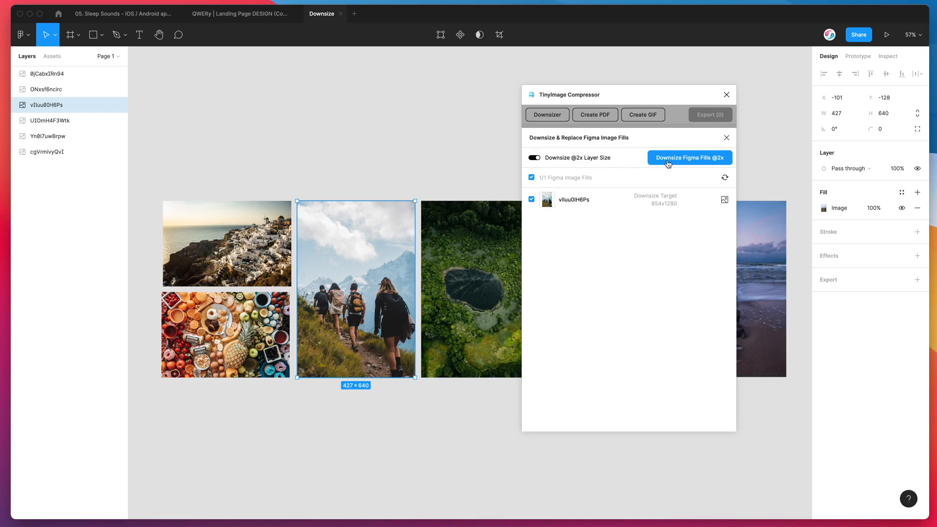
pyautogui.click(725, 178)
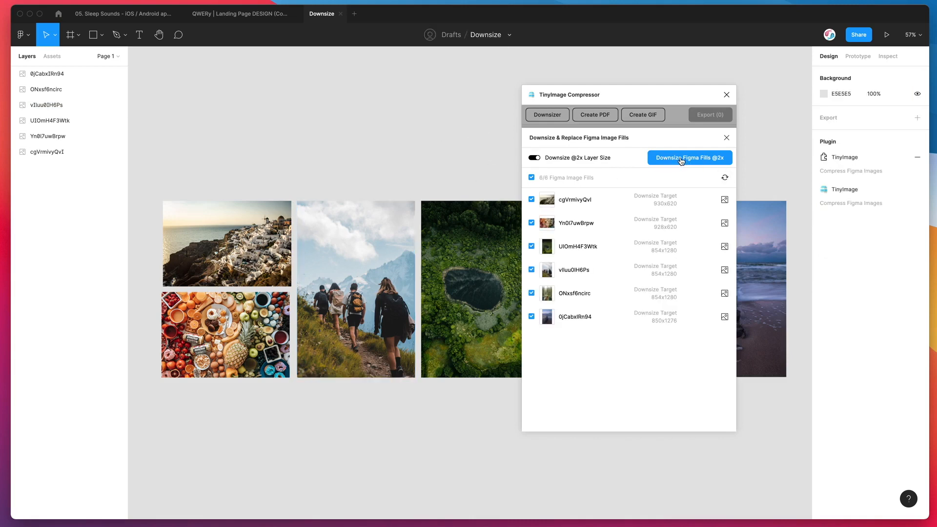
pyautogui.click(691, 158)
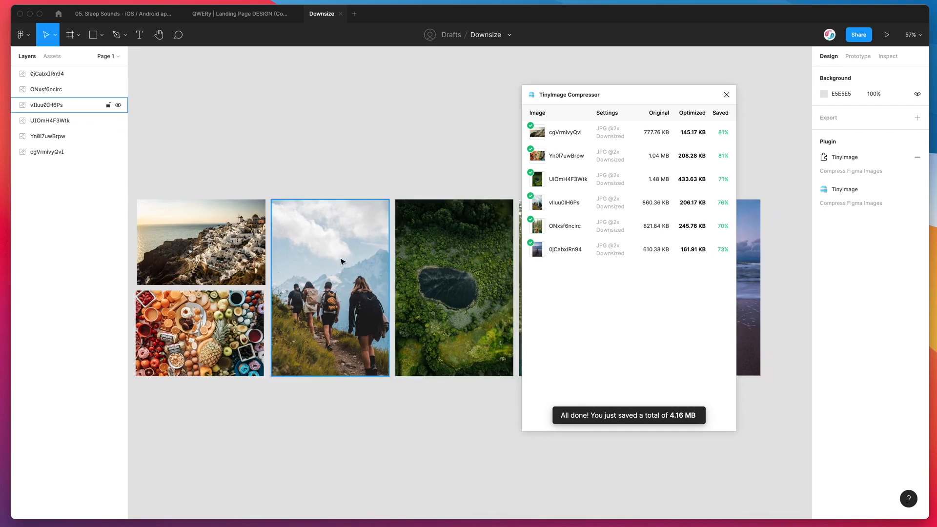
pyautogui.click(199, 335)
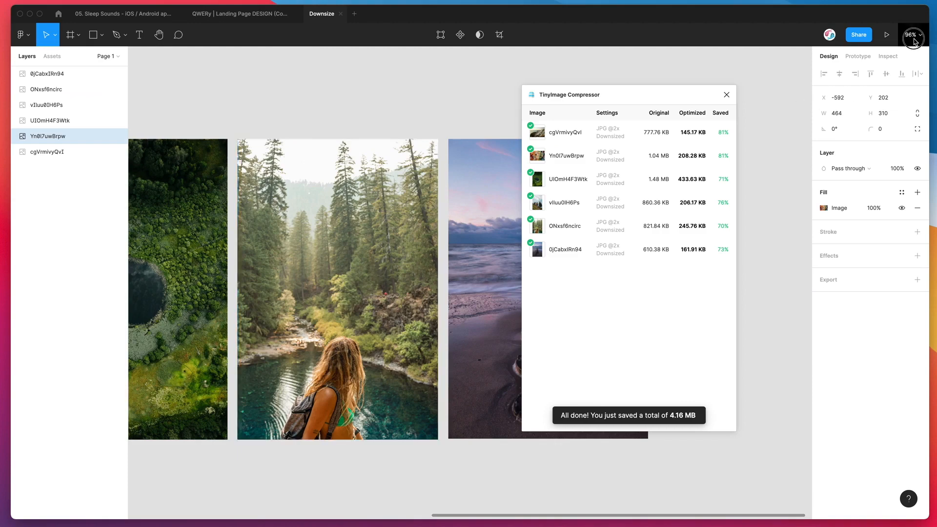
# - Zoom to 100% and beyond to inspect the downsized pier and forest photos
pyautogui.click(911, 34)
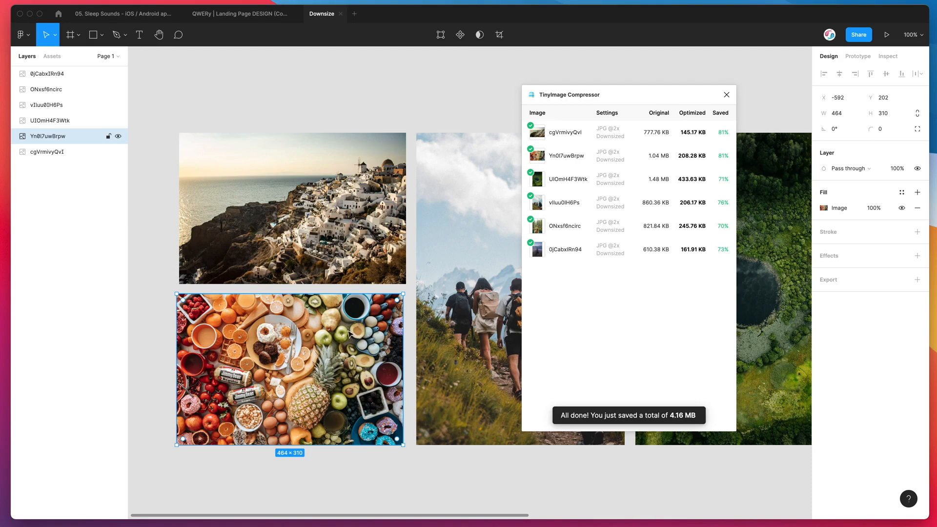
pyautogui.click(912, 34)
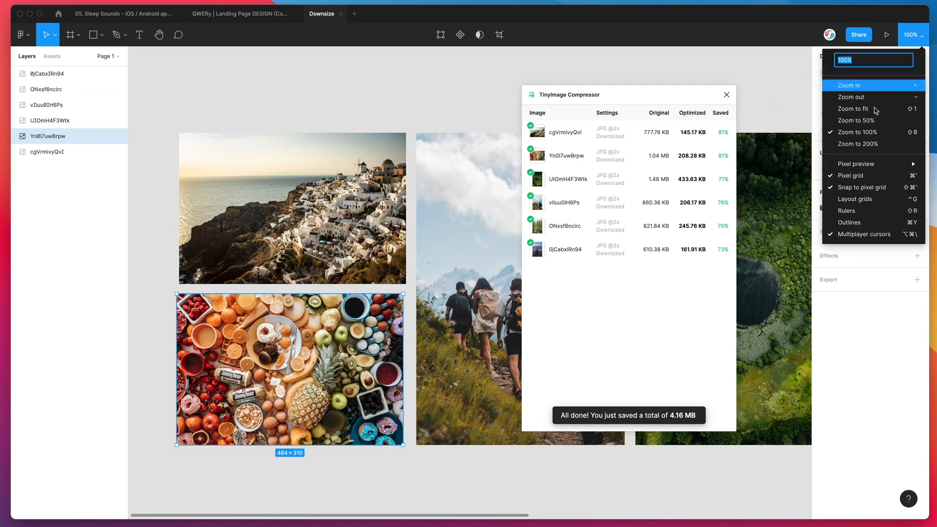
pyautogui.click(858, 144)
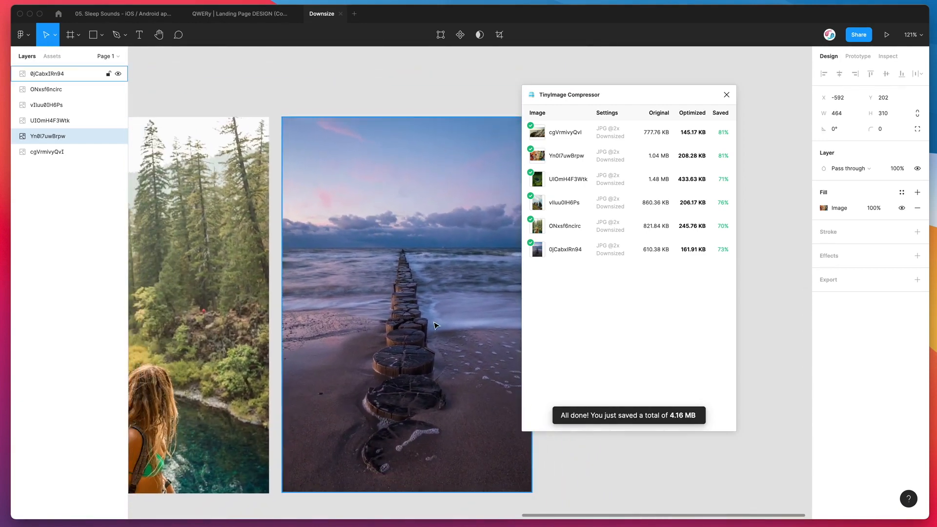
pyautogui.moveTo(418, 278)
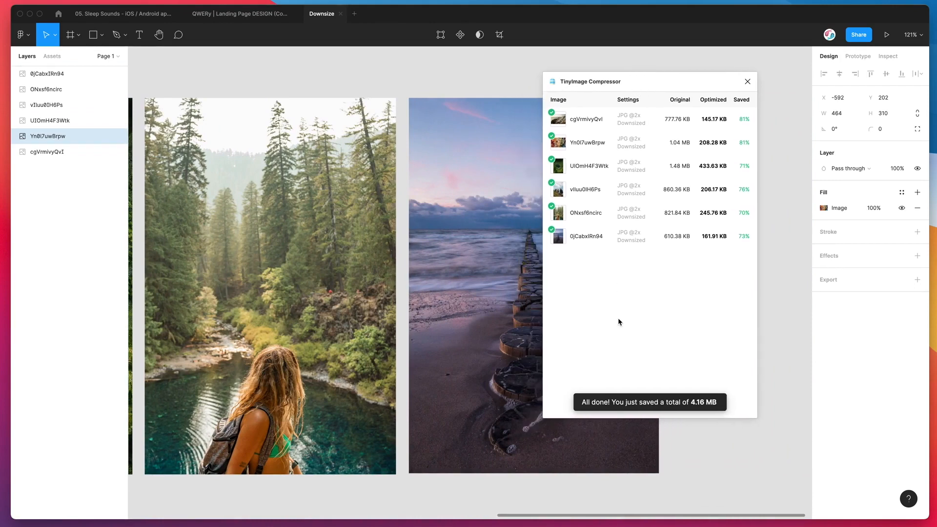
pyautogui.moveTo(591, 127)
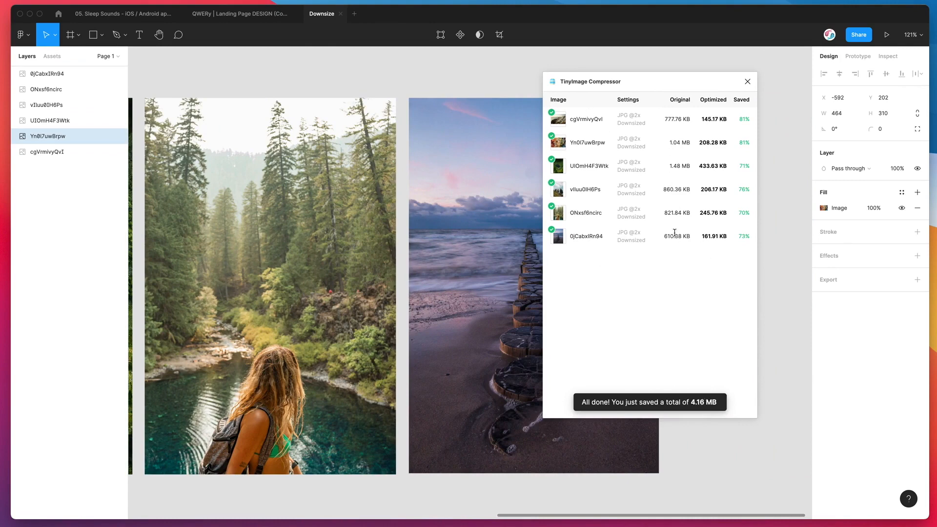
pyautogui.moveTo(670, 171)
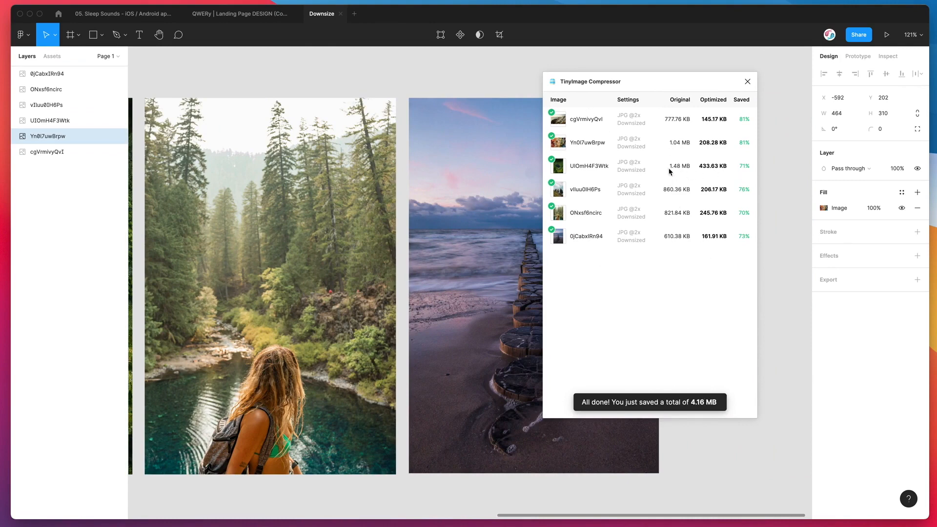
pyautogui.moveTo(701, 166)
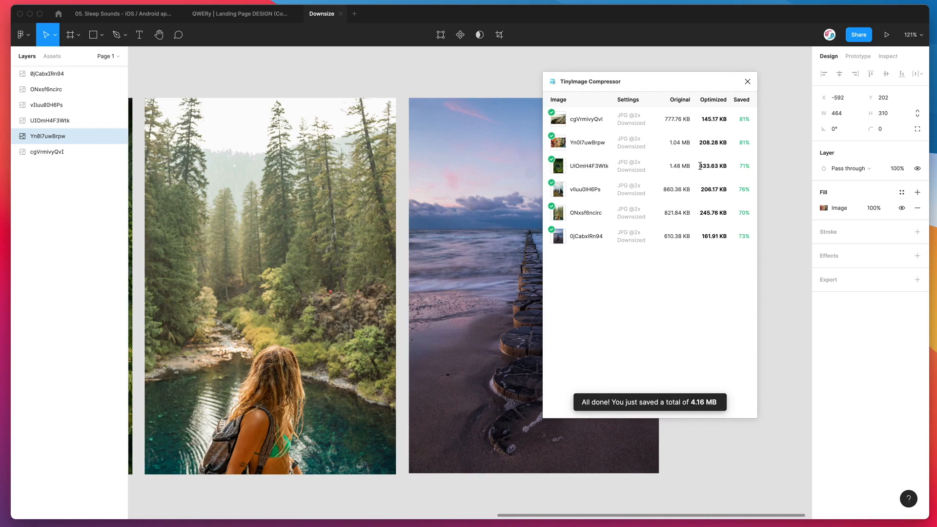
pyautogui.moveTo(729, 135)
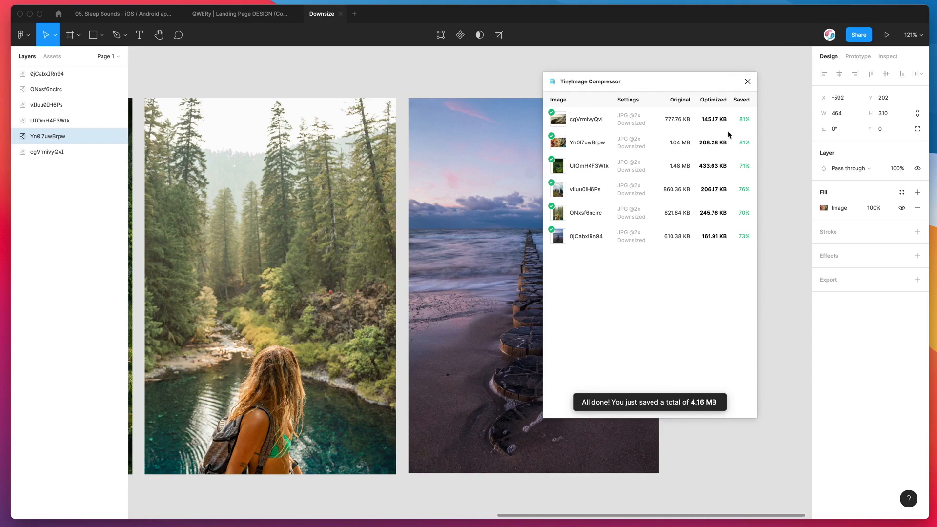
pyautogui.moveTo(743, 145)
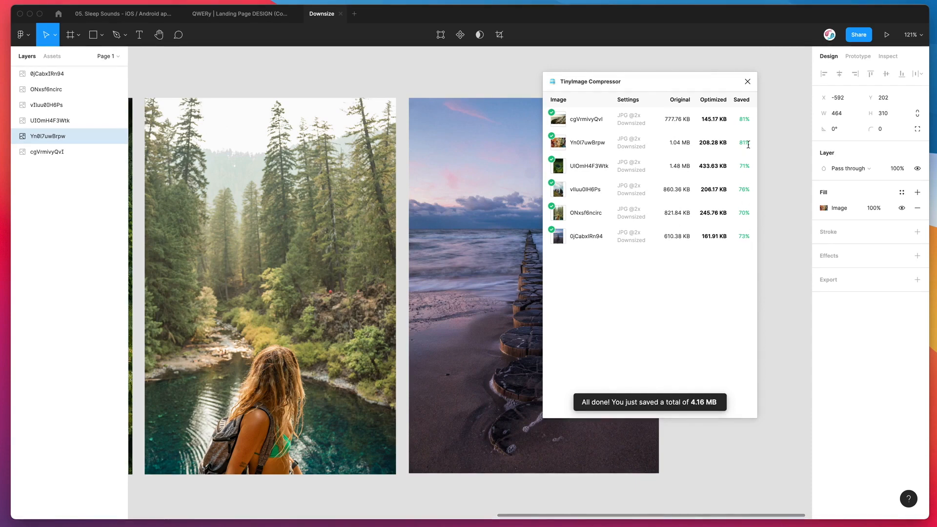
pyautogui.moveTo(731, 109)
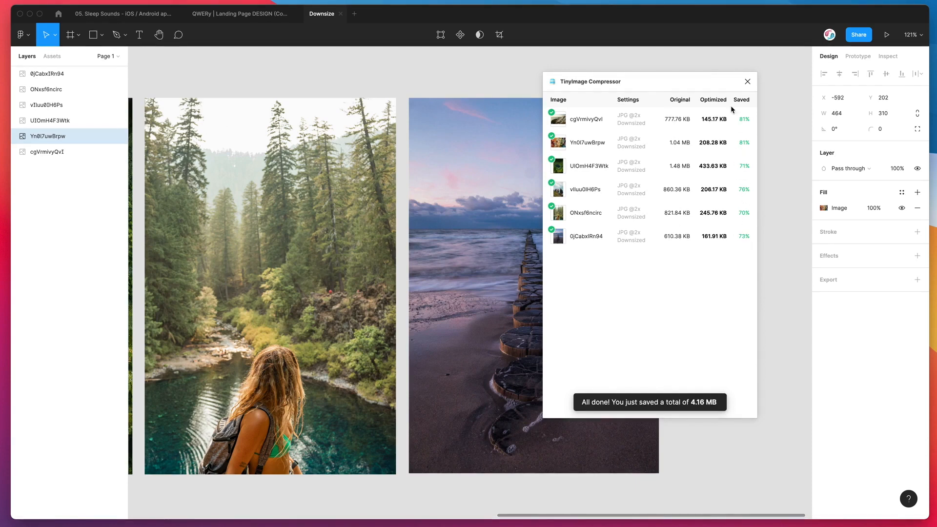
pyautogui.moveTo(403, 311)
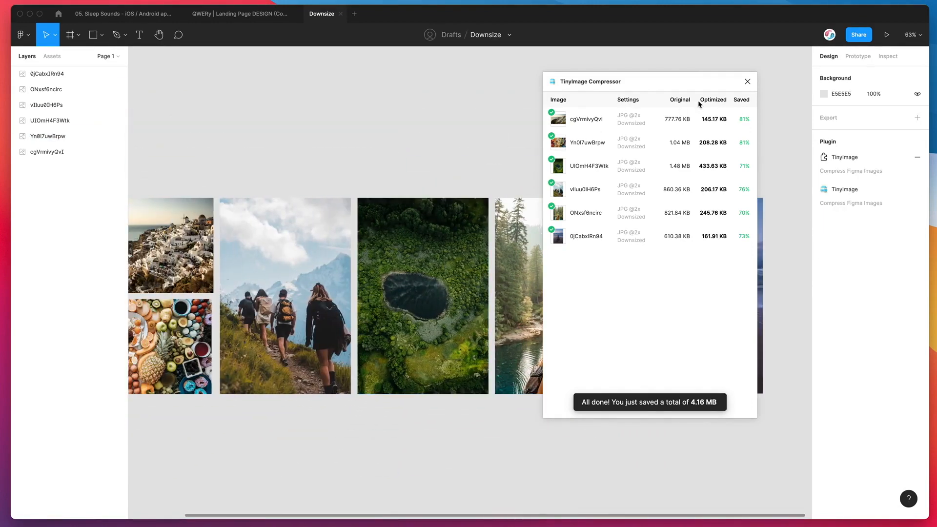
# - Switch to the Sleep Sounds file and launch TinyImage Compressor, listing 14 layers
pyautogui.click(748, 81)
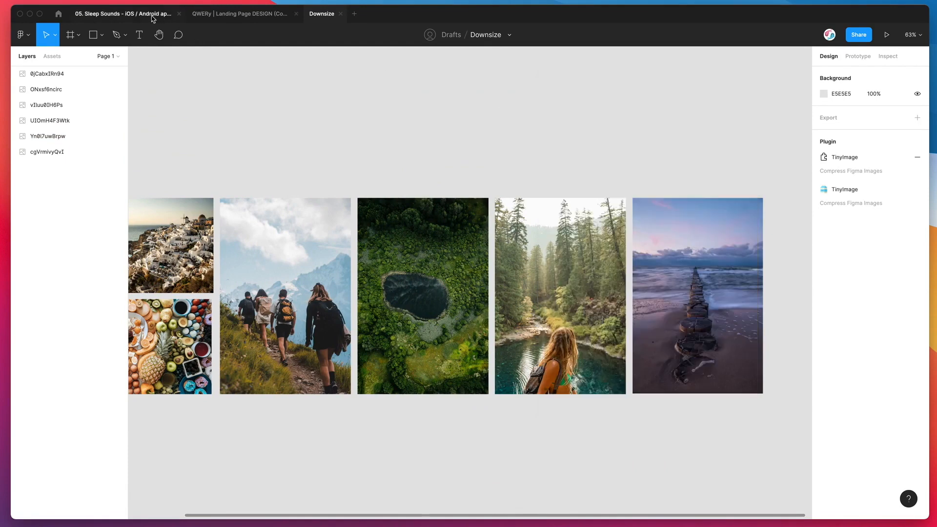
pyautogui.click(124, 14)
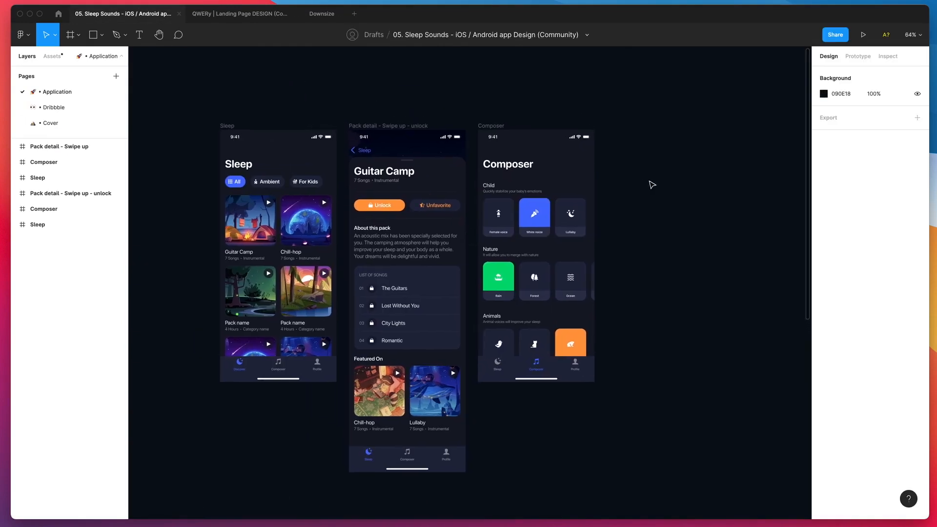
pyautogui.rightClick(652, 185)
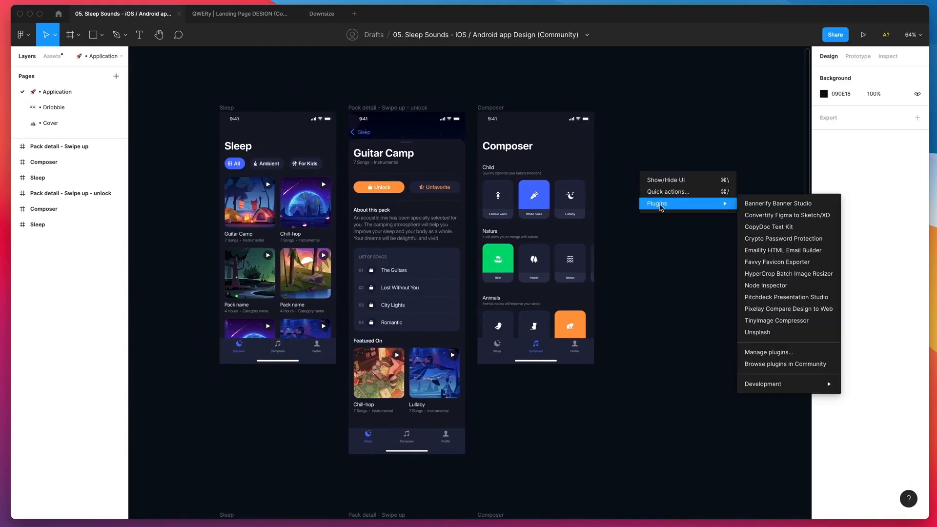
pyautogui.moveTo(764, 262)
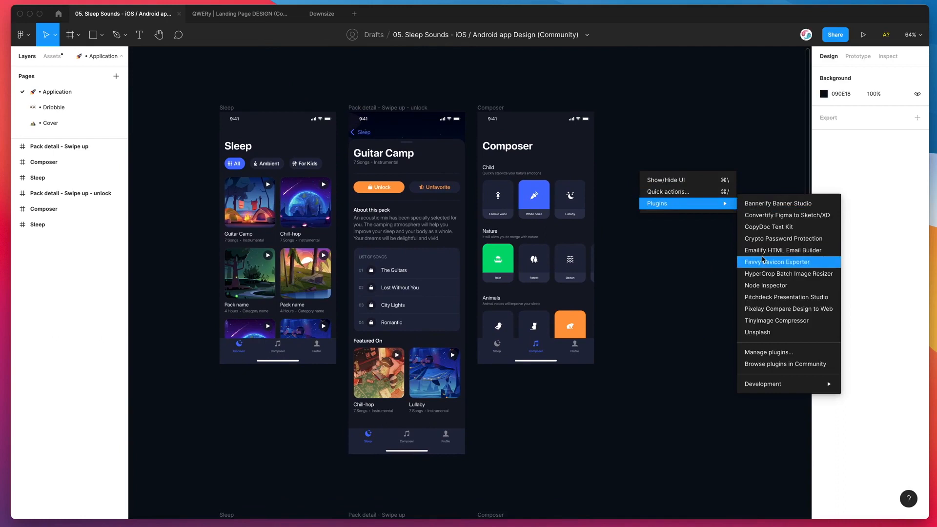
pyautogui.click(767, 324)
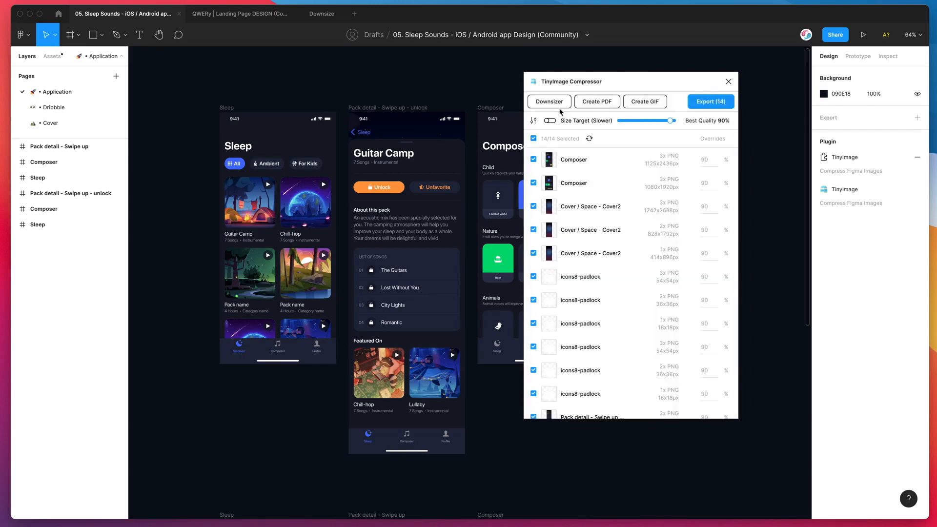
# - Open the Downsizer and browse all 16 Sleep Sounds image fills with 2x targets
pyautogui.click(549, 102)
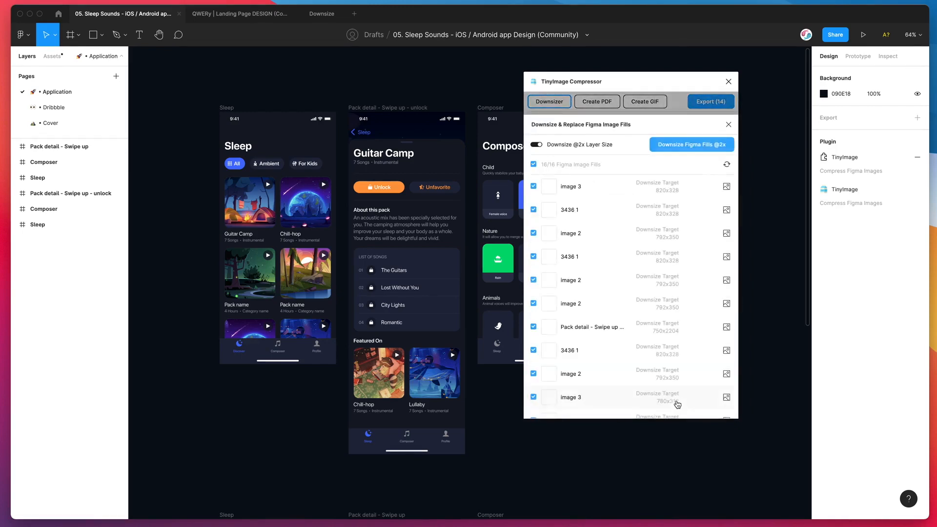
pyautogui.scroll(-3)
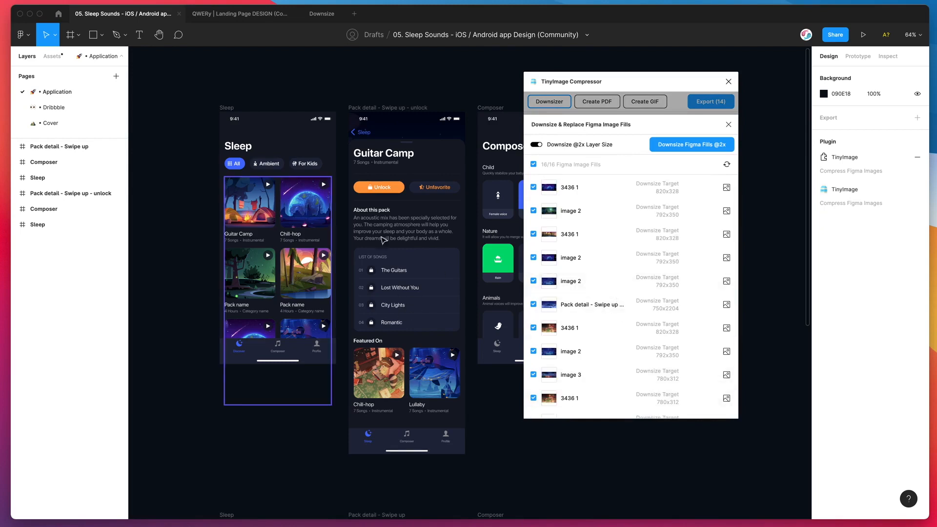
pyautogui.scroll(-3)
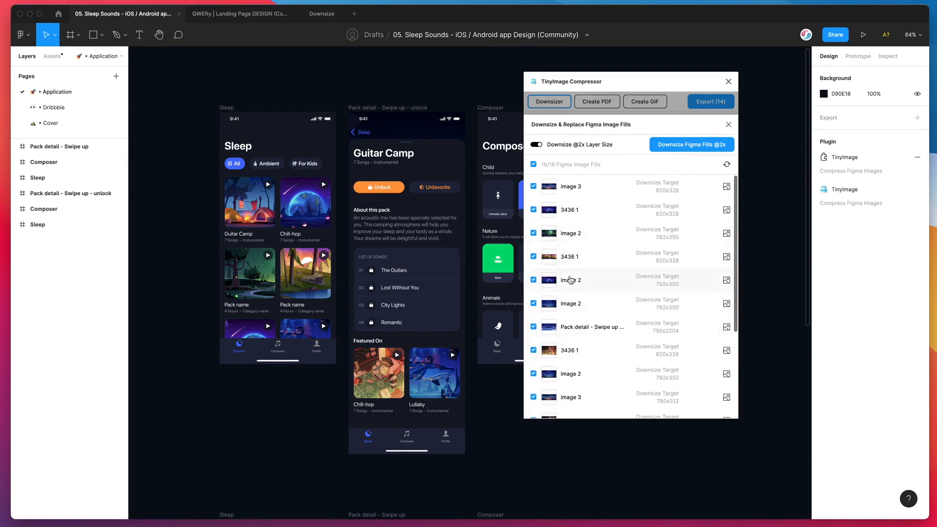
pyautogui.scroll(-3)
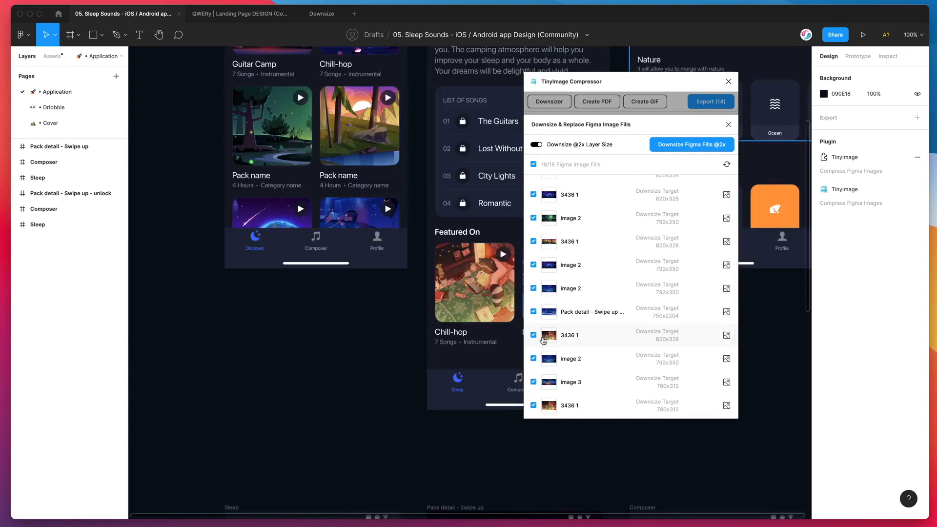
pyautogui.moveTo(717, 367)
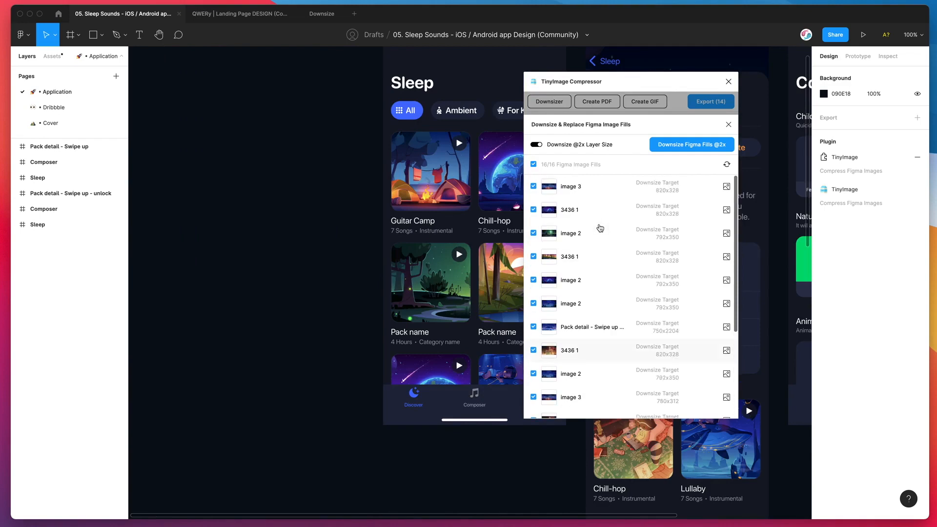
pyautogui.moveTo(567, 143)
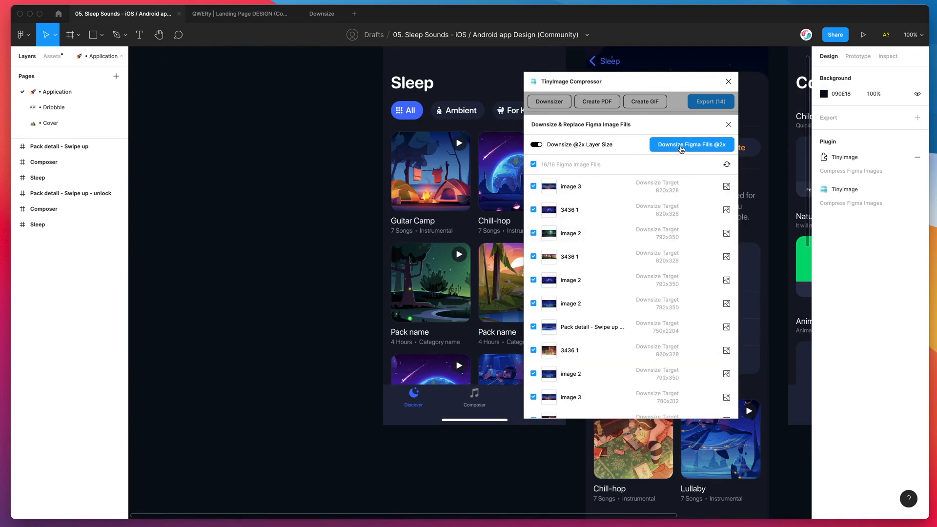
# - Downsize all Sleep Sounds fills at 2x, review the 44.85 MB savings, and close results
pyautogui.click(692, 144)
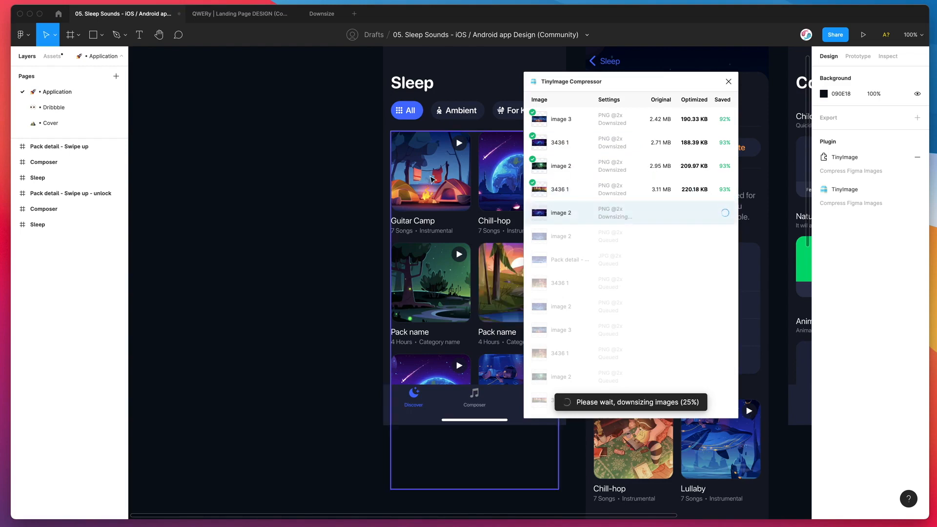
pyautogui.moveTo(434, 275)
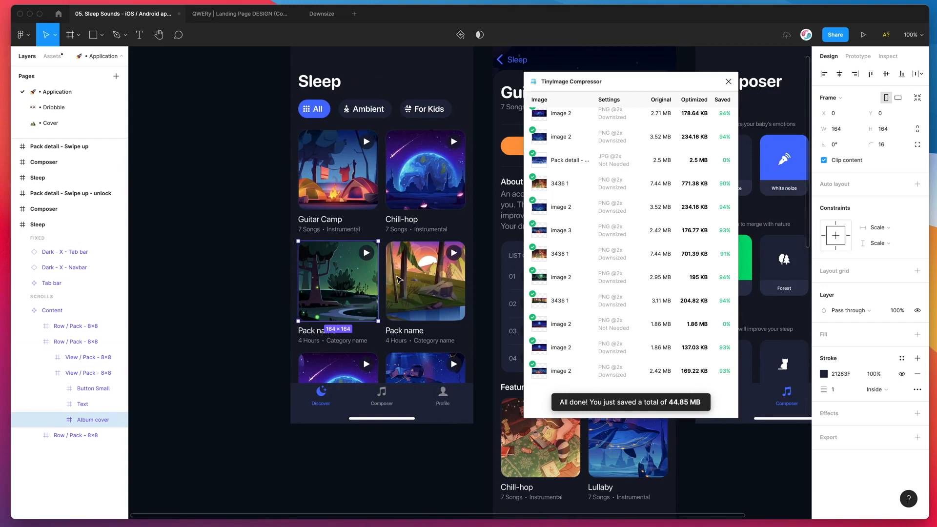
pyautogui.moveTo(701, 341)
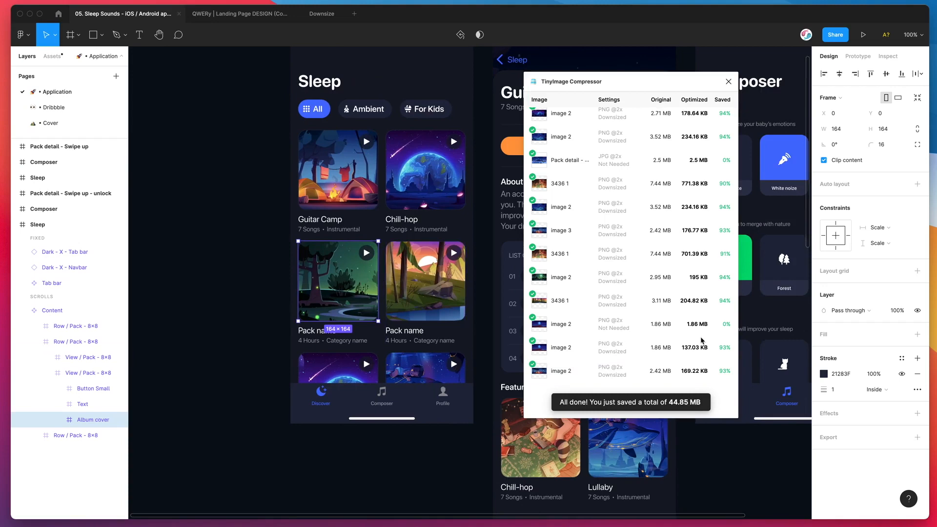
pyautogui.moveTo(602, 391)
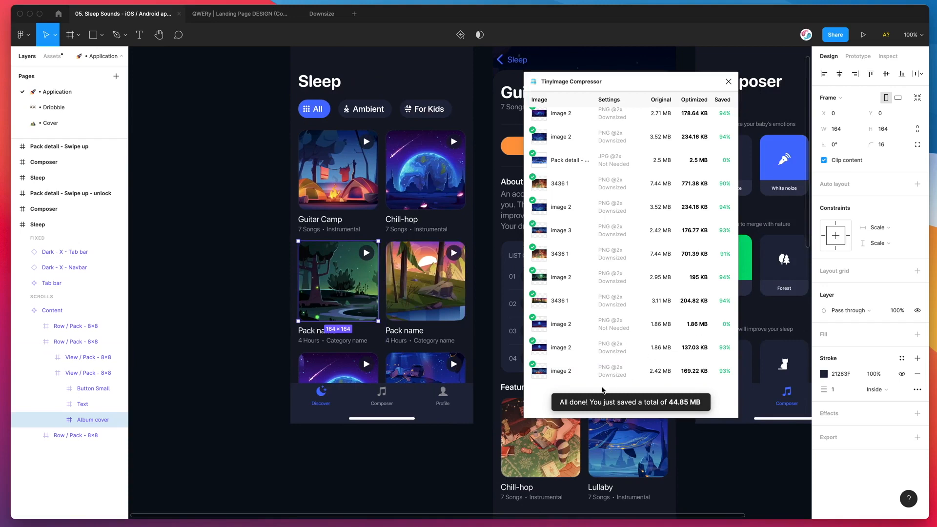
pyautogui.moveTo(477, 381)
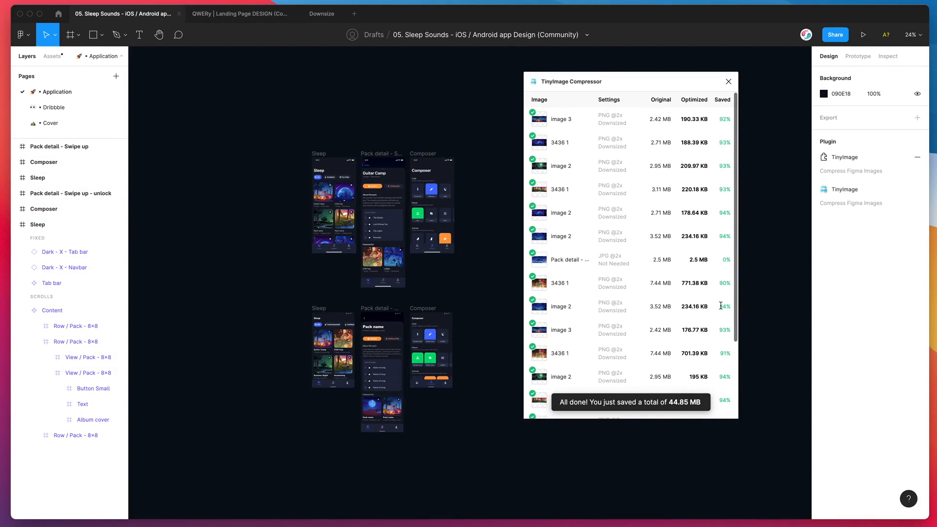
pyautogui.scroll(-3)
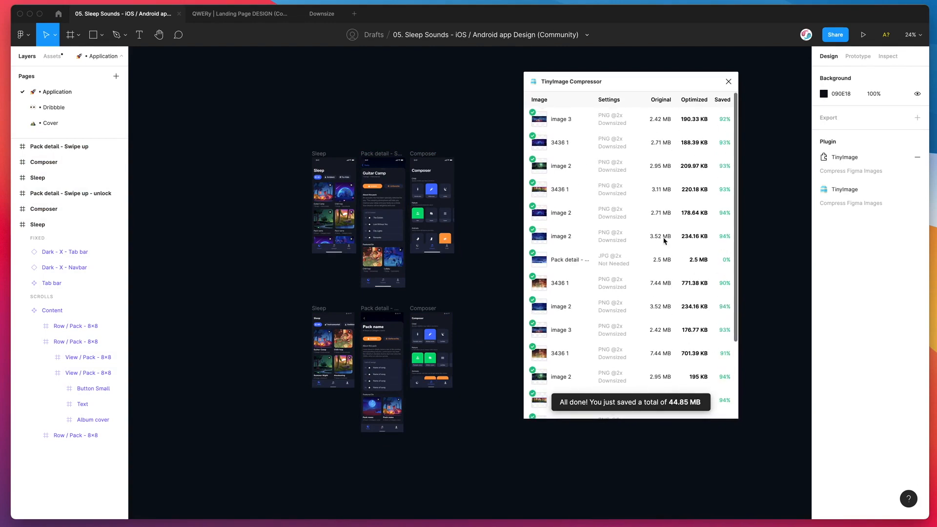
pyautogui.moveTo(575, 216)
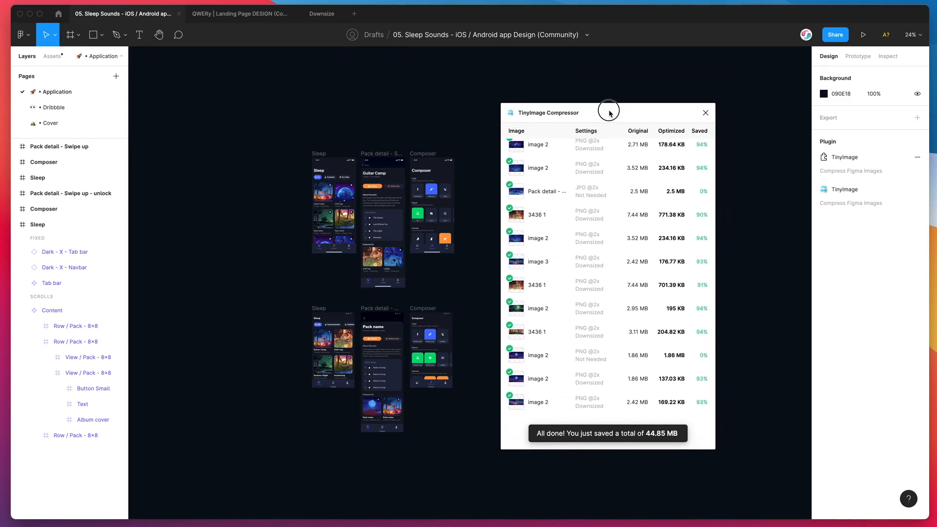
pyautogui.click(706, 113)
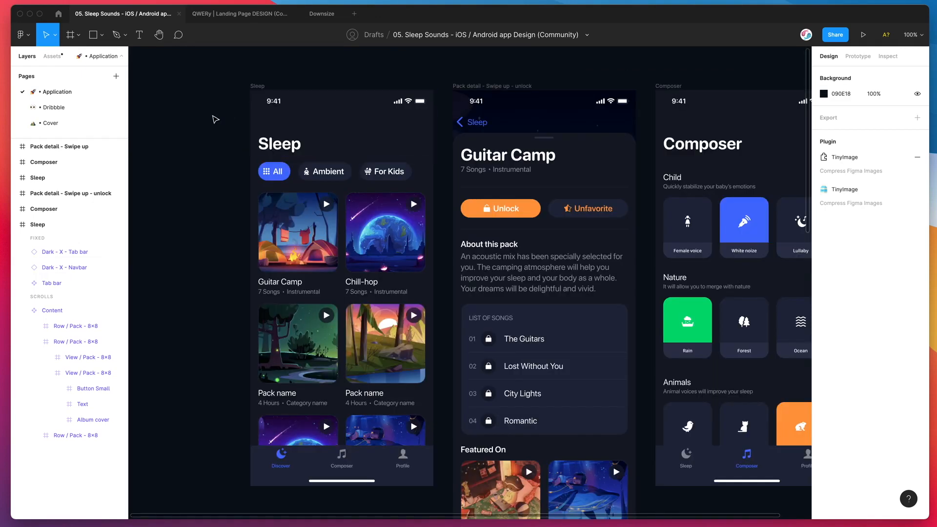
# - Switch to the QWERty landing page file and launch TinyImage Compressor from the canvas Plugins menu
pyautogui.click(237, 14)
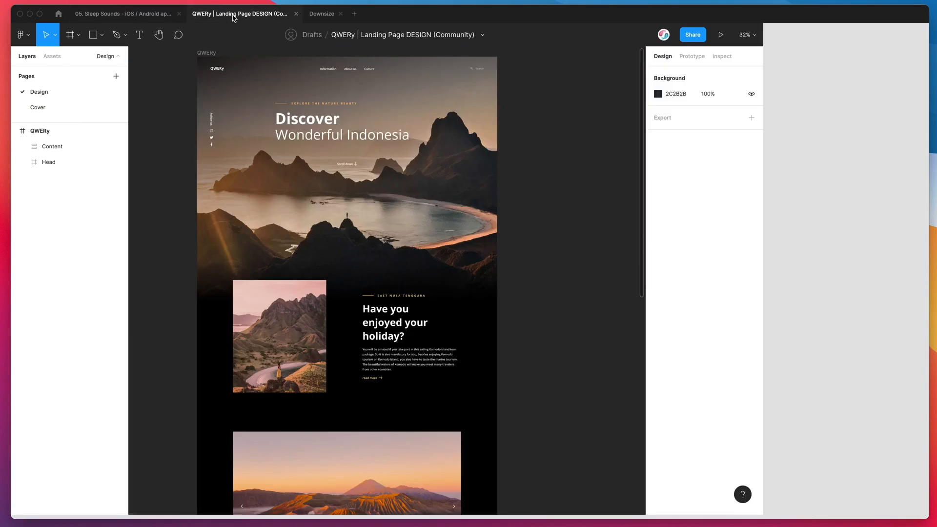
pyautogui.rightClick(574, 155)
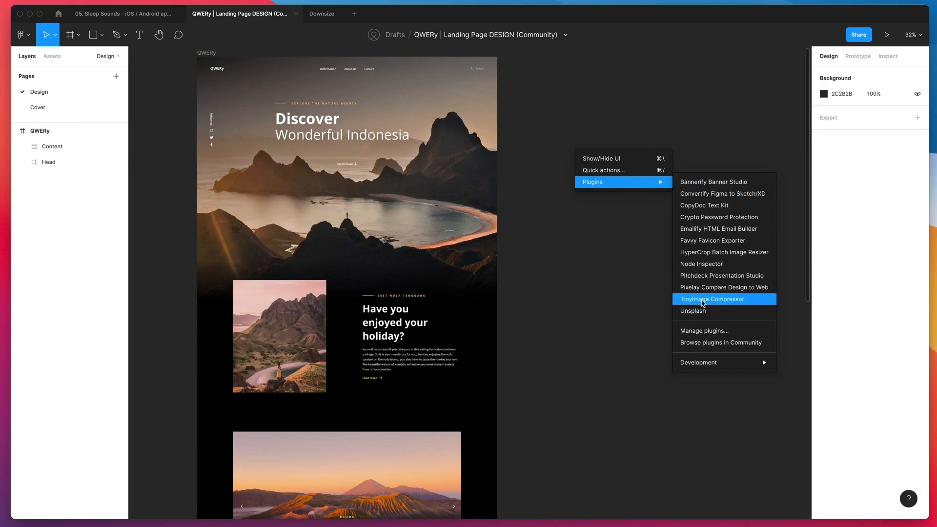
pyautogui.click(712, 299)
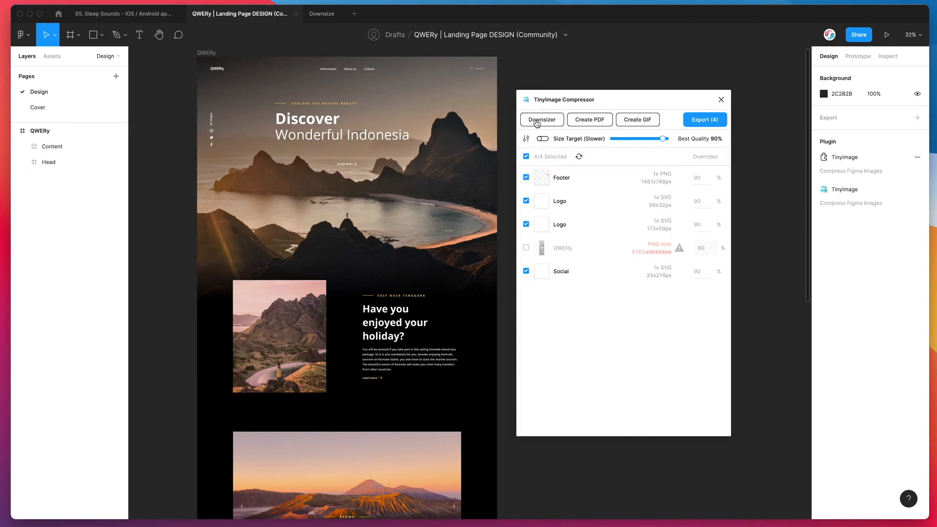
pyautogui.moveTo(544, 123)
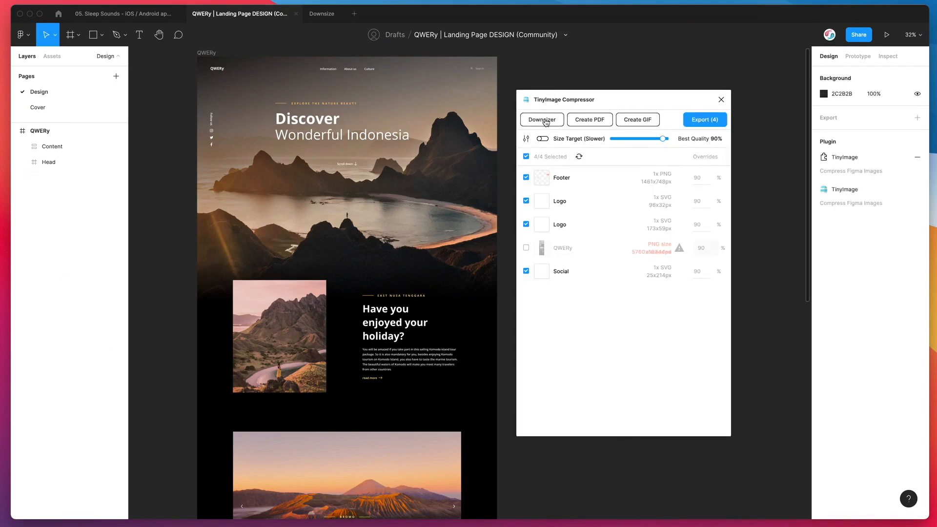
pyautogui.click(542, 119)
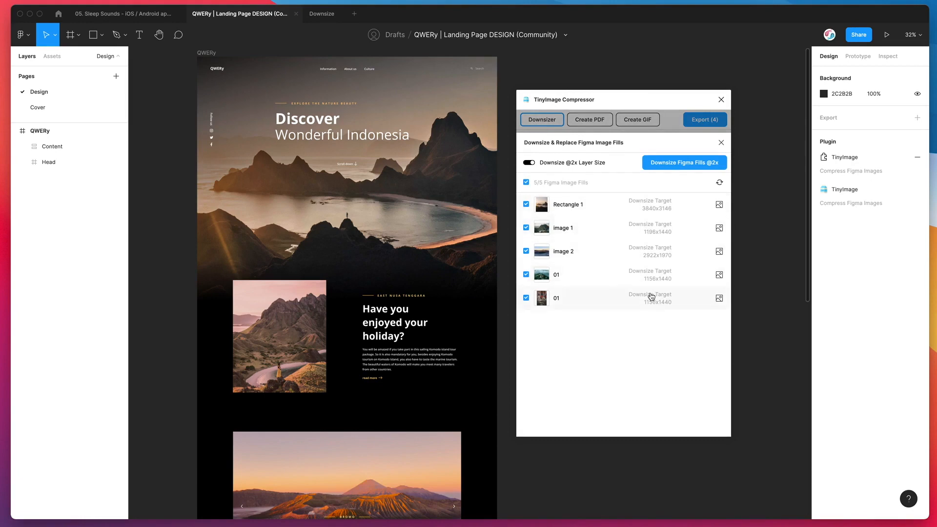
pyautogui.moveTo(656, 205)
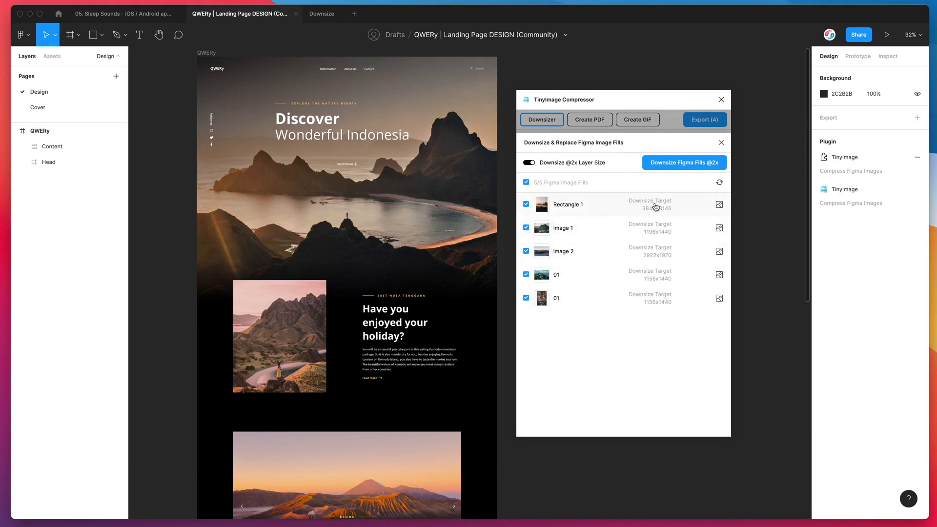
pyautogui.moveTo(551, 205)
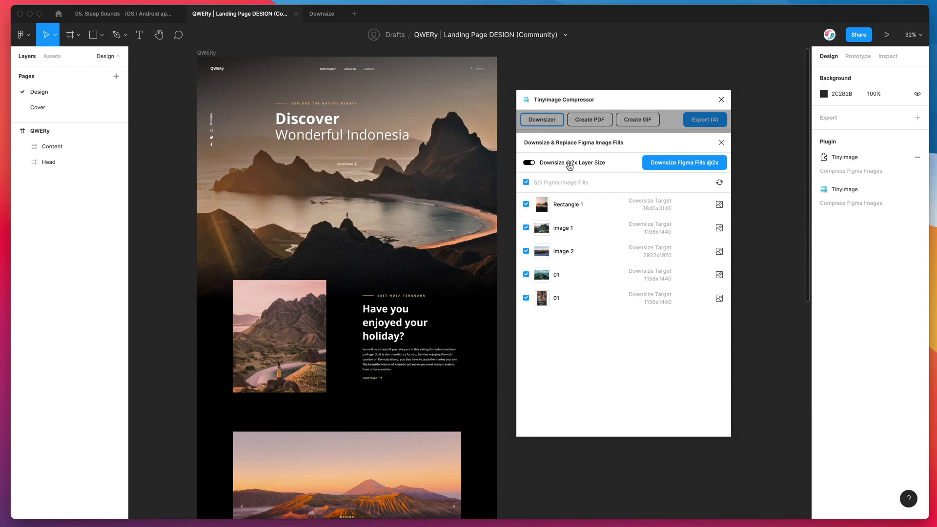
pyautogui.click(530, 163)
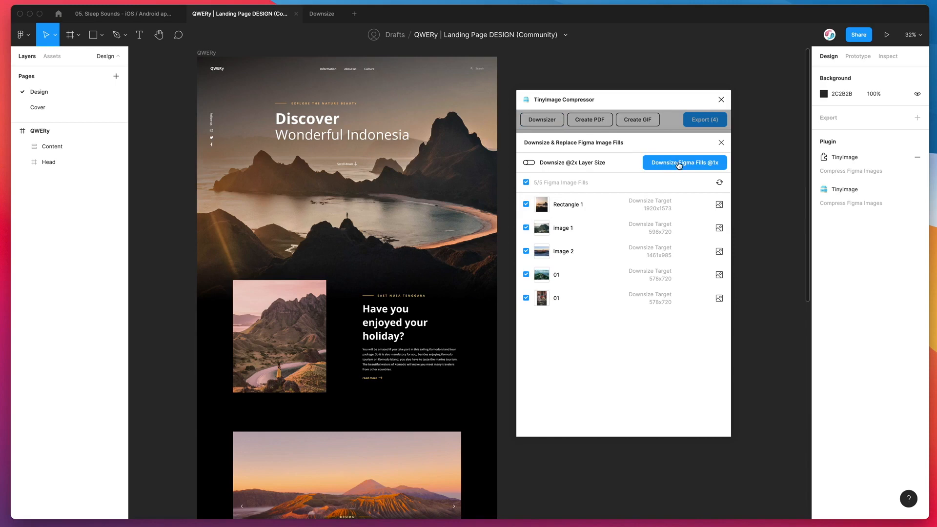
pyautogui.click(684, 163)
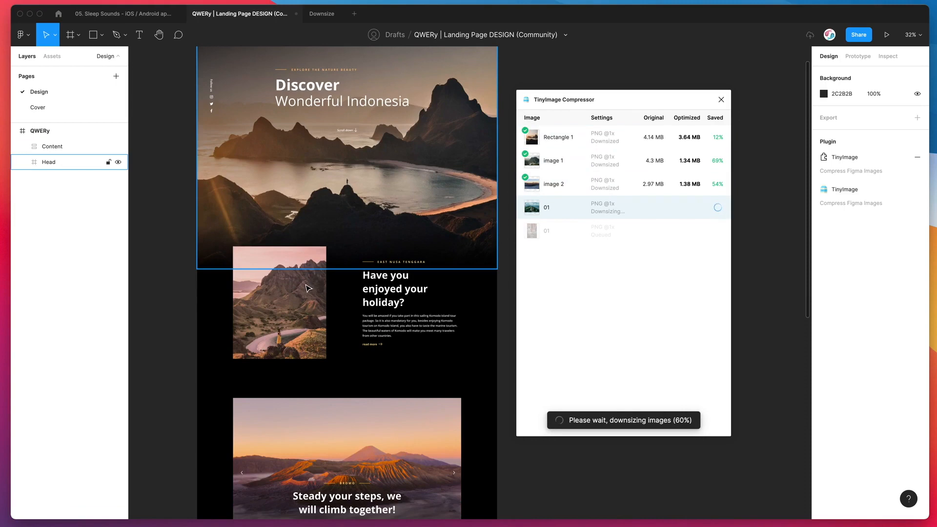
pyautogui.click(51, 146)
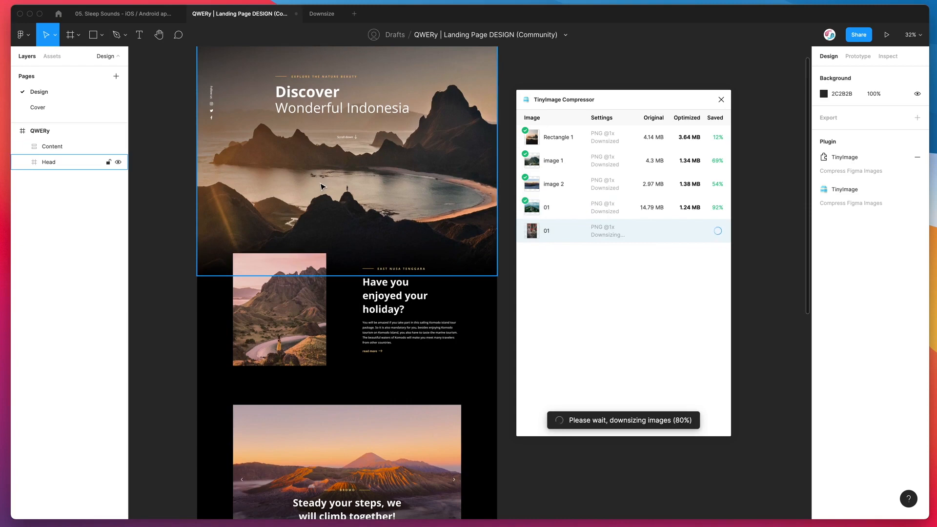
pyautogui.click(51, 146)
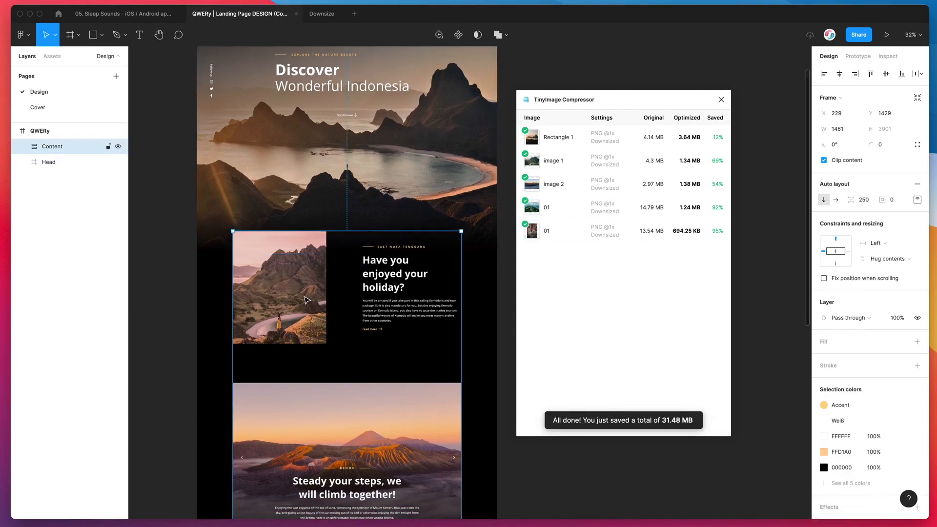
pyautogui.click(49, 162)
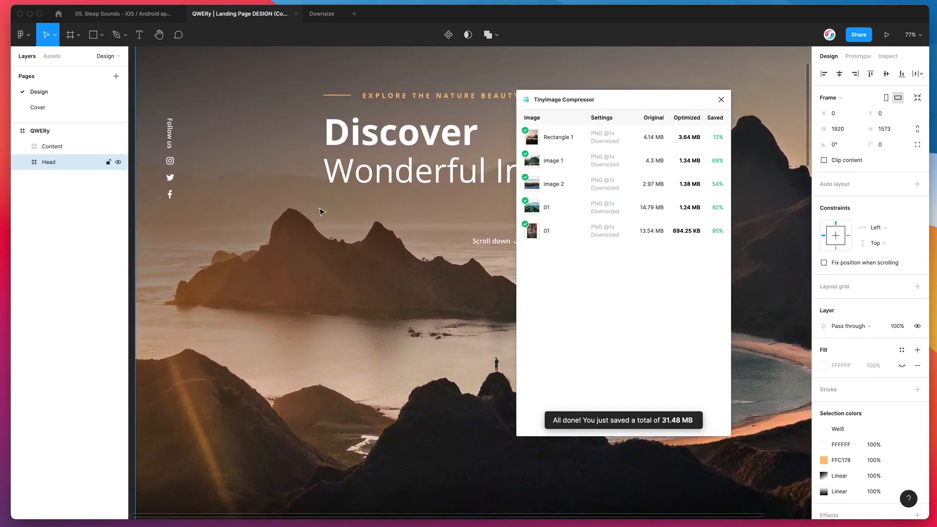
pyautogui.scroll(-3)
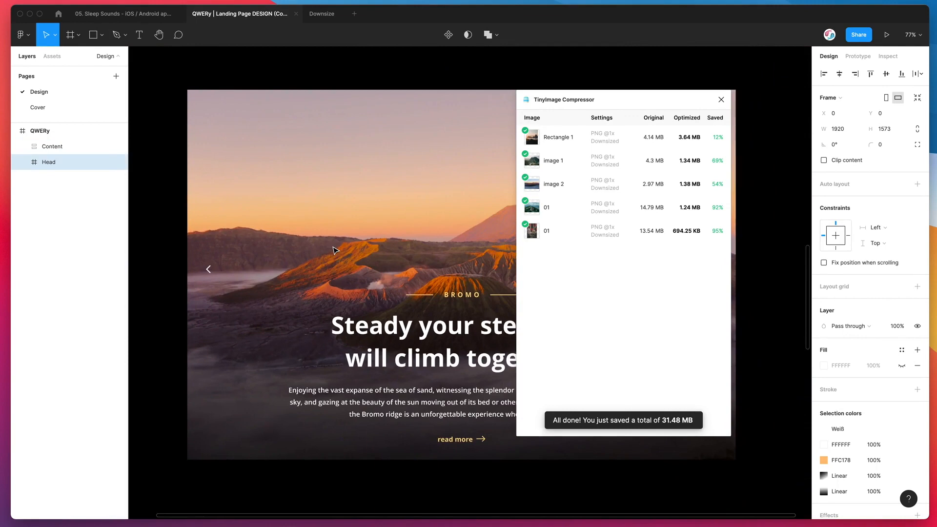
pyautogui.click(52, 146)
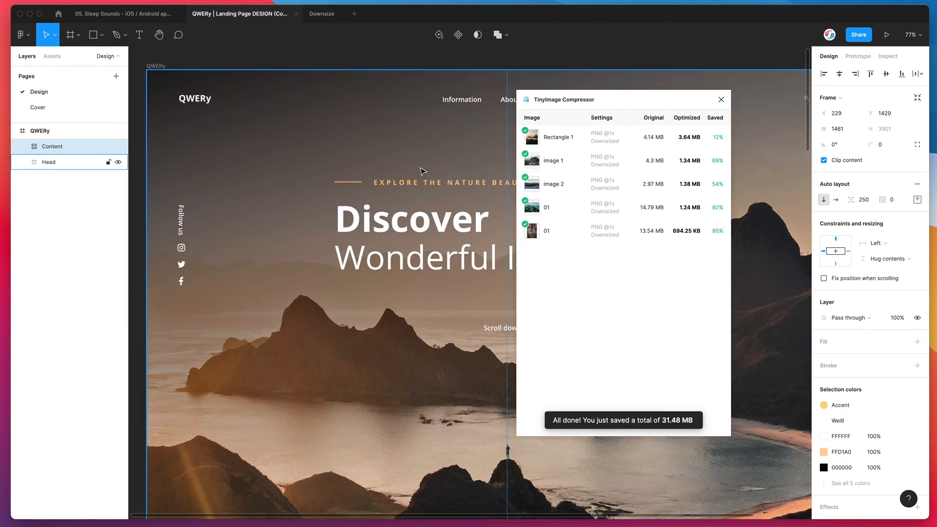
# - Close the TinyImage results and scroll down the landing page to view the replaced photos
pyautogui.click(720, 100)
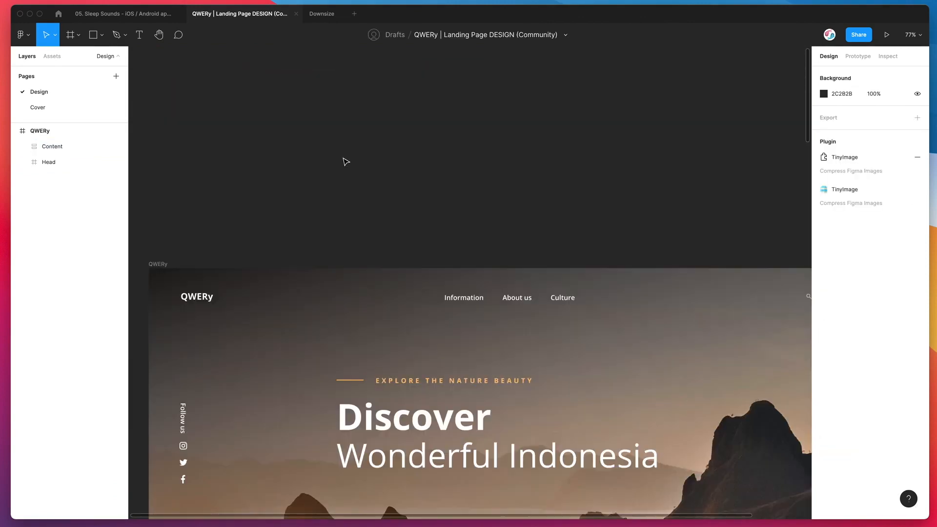
pyautogui.scroll(-3)
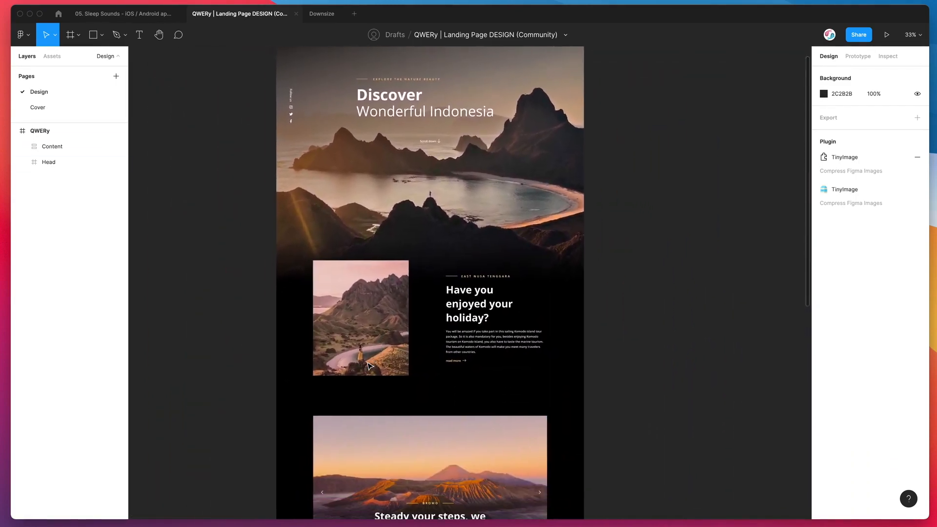
pyautogui.scroll(-3)
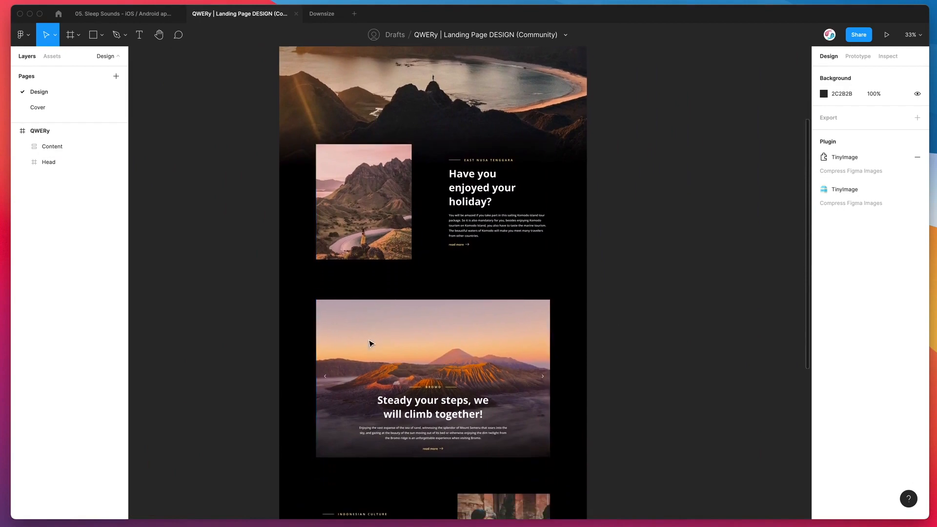
pyautogui.scroll(-3)
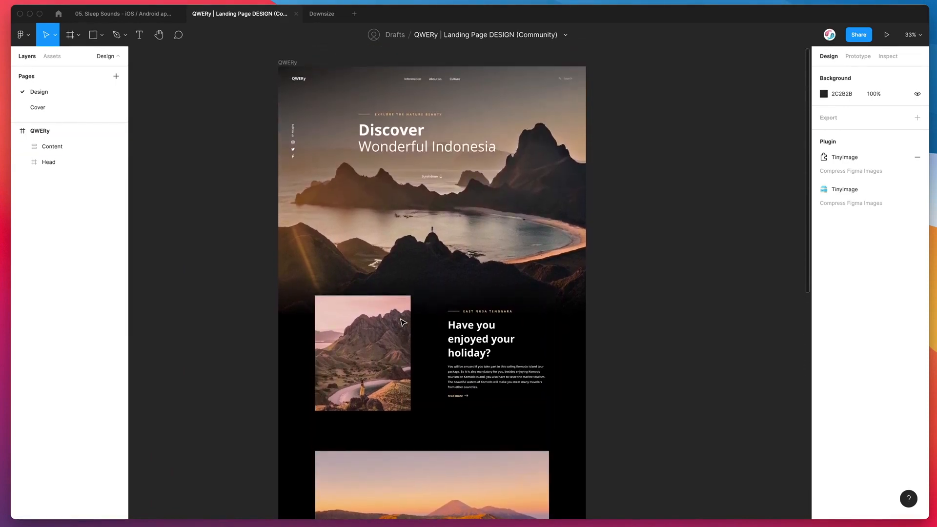
pyautogui.scroll(-3)
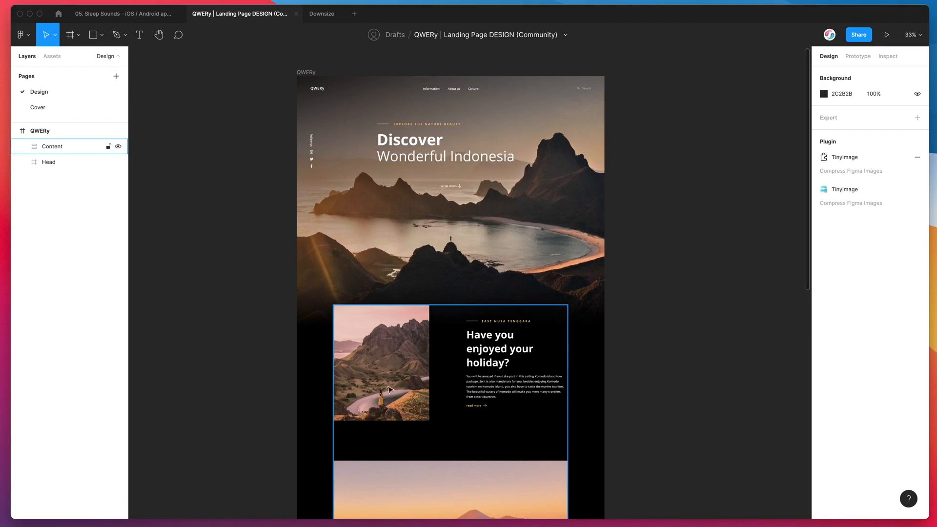
pyautogui.moveTo(436, 383)
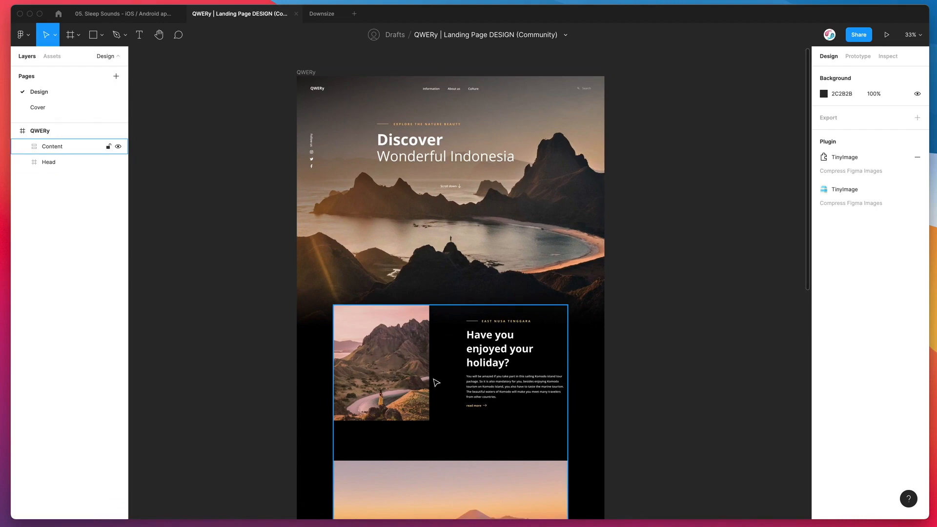
pyautogui.moveTo(375, 356)
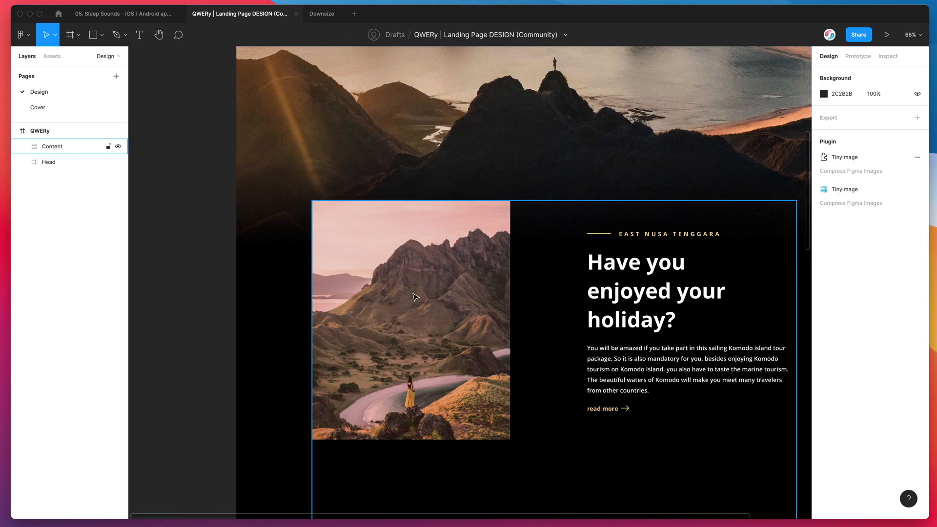
# - Scroll through the landing page to check photo quality down to the Bromo banner
pyautogui.scroll(-3)
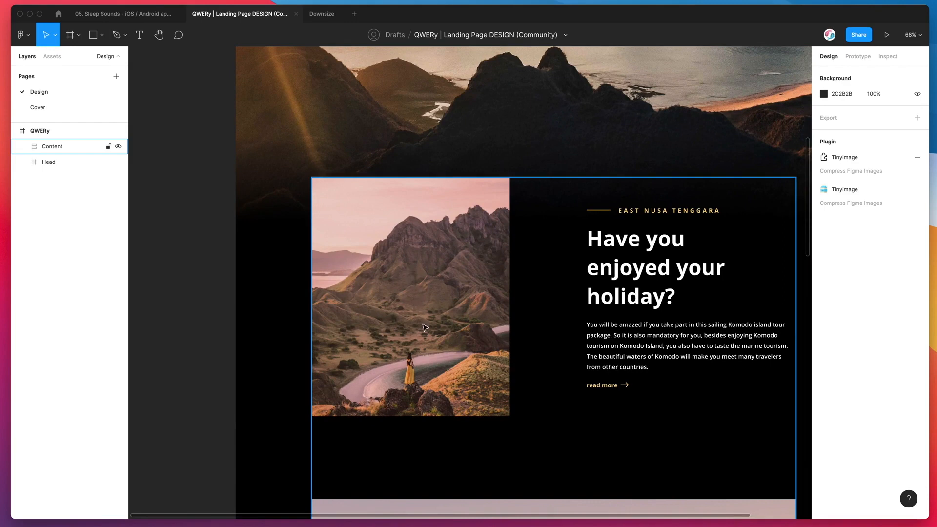
pyautogui.moveTo(394, 274)
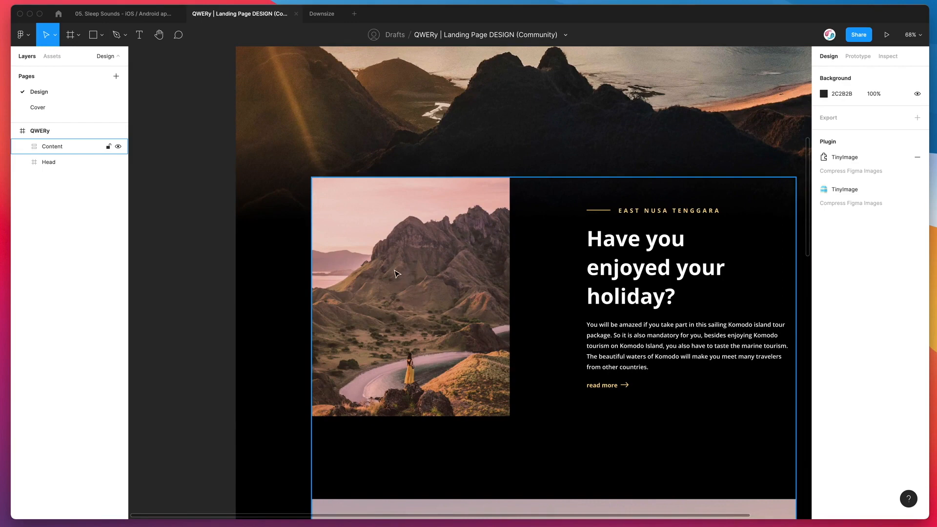
pyautogui.moveTo(413, 248)
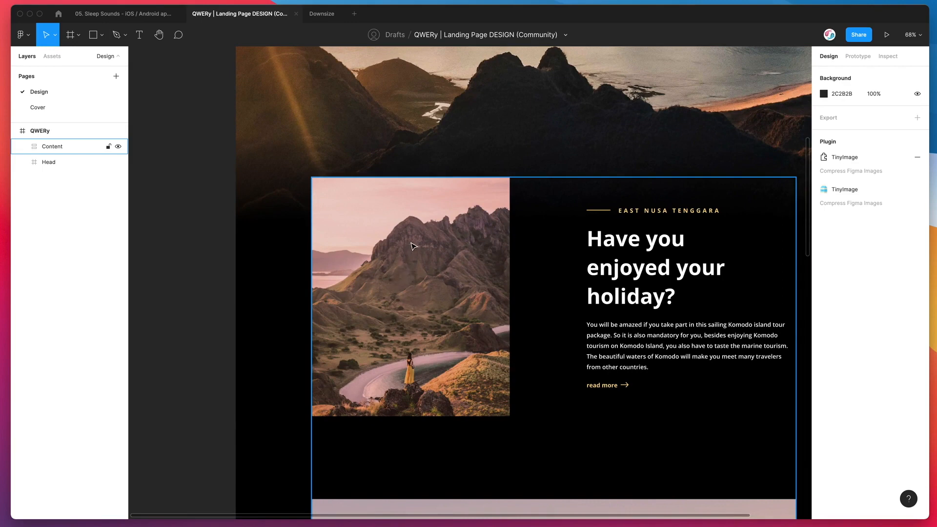
pyautogui.scroll(-3)
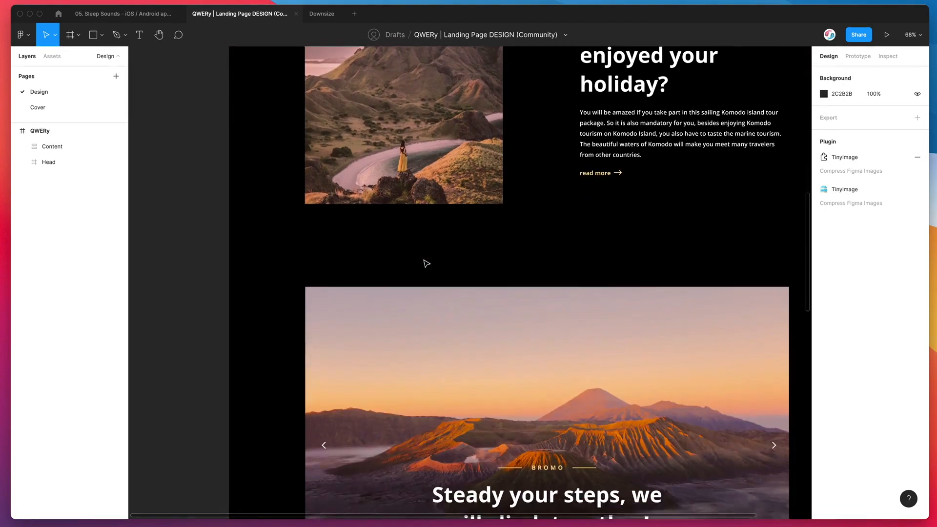
pyautogui.scroll(3)
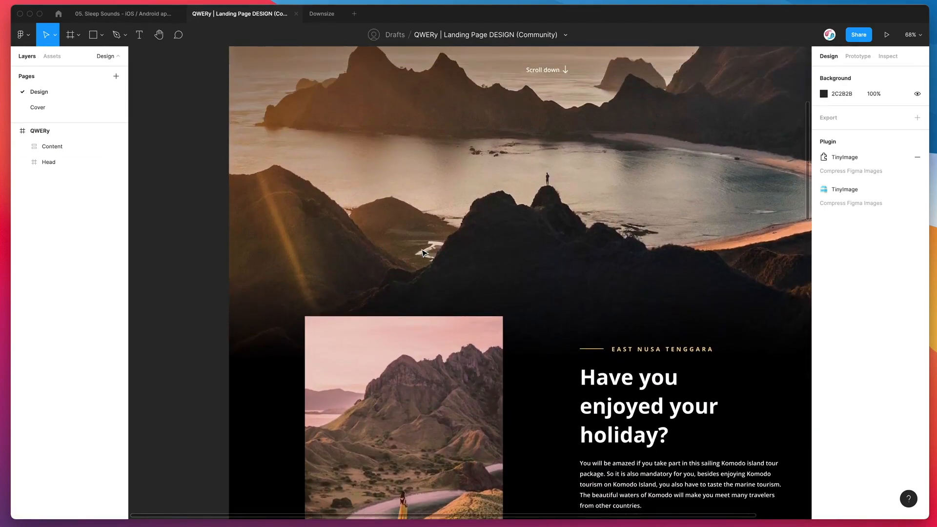
pyautogui.scroll(3)
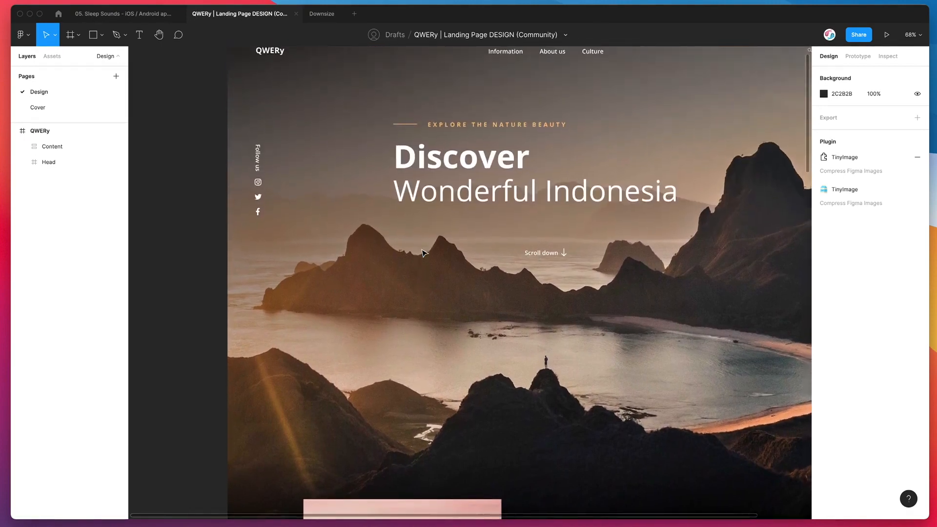
pyautogui.scroll(-3)
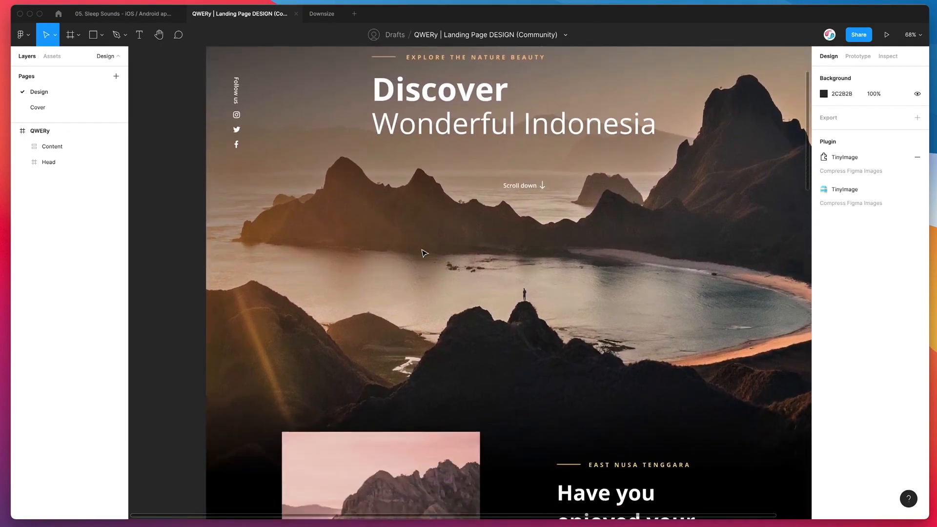
pyautogui.scroll(-3)
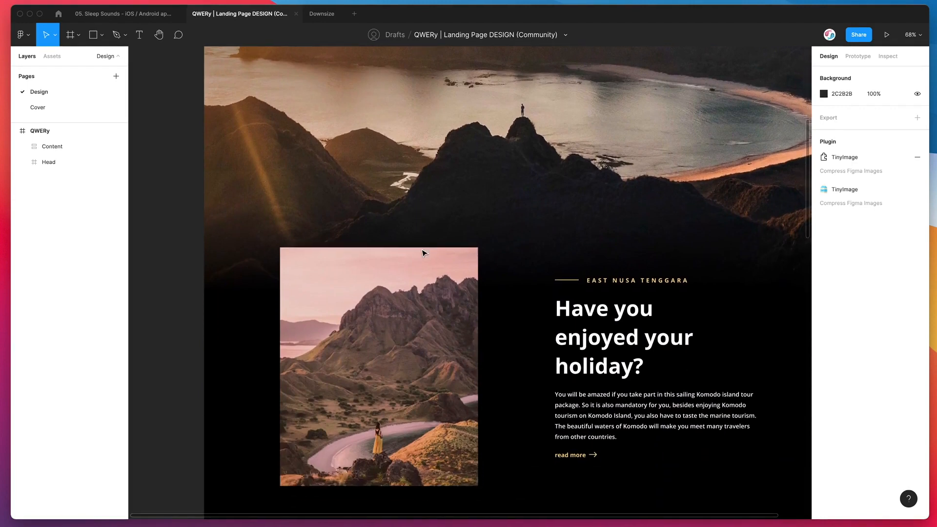
pyautogui.scroll(-3)
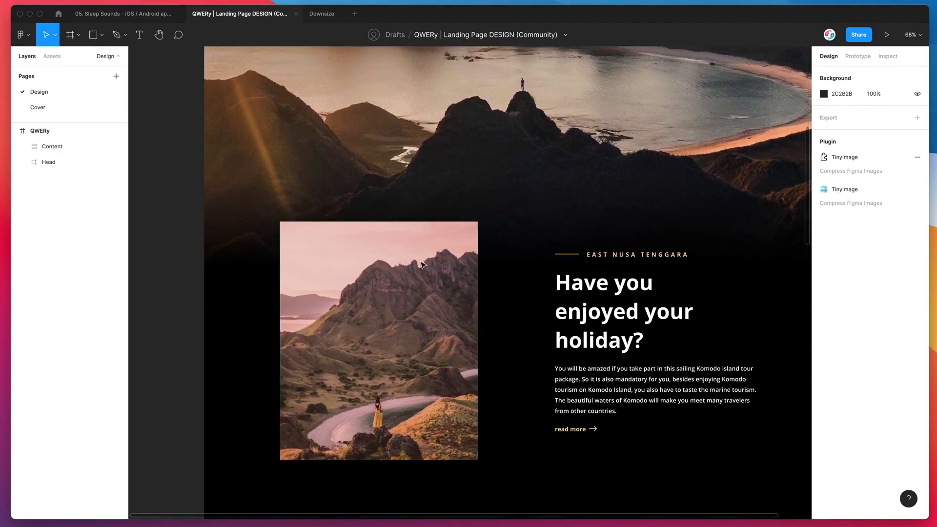
pyautogui.click(51, 146)
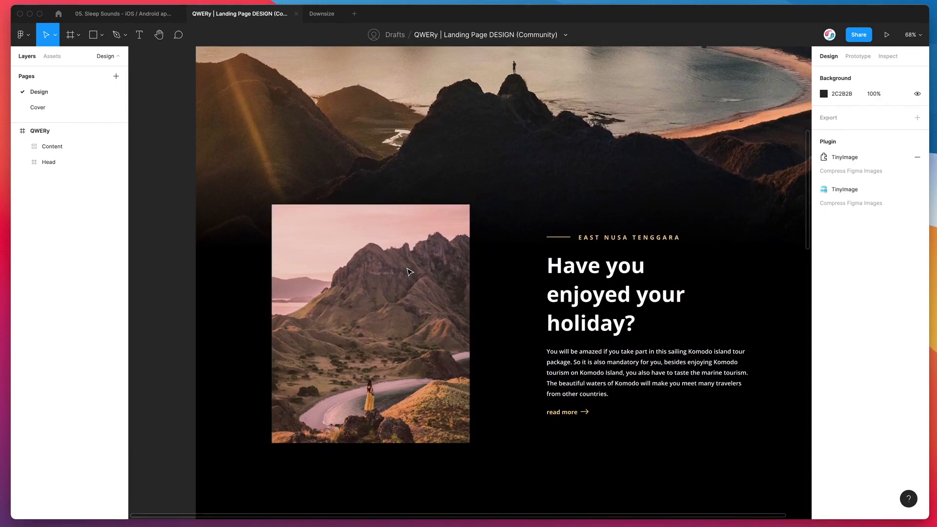
pyautogui.scroll(-3)
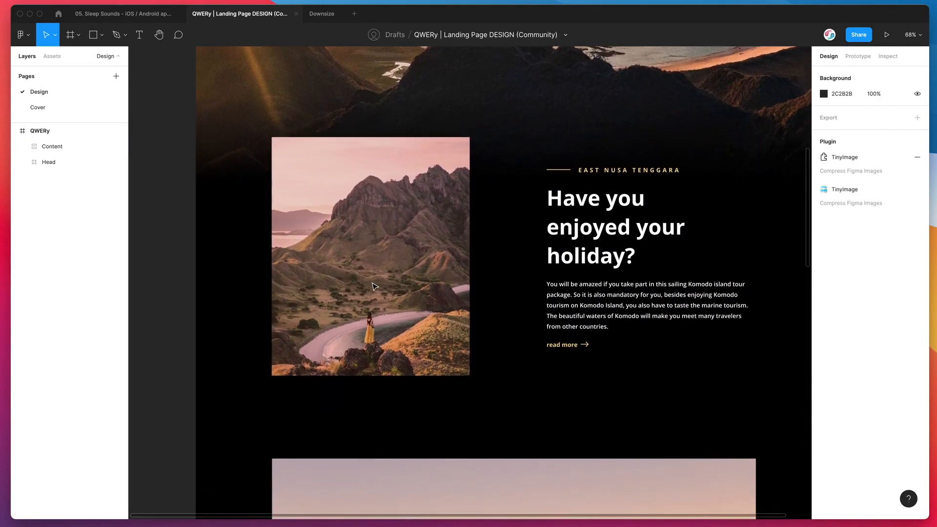
pyautogui.scroll(-3)
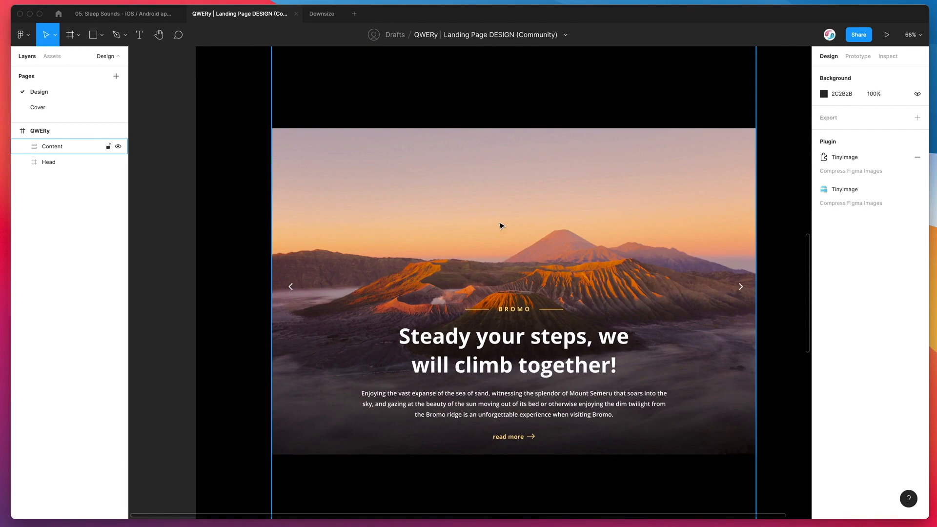
pyautogui.moveTo(539, 206)
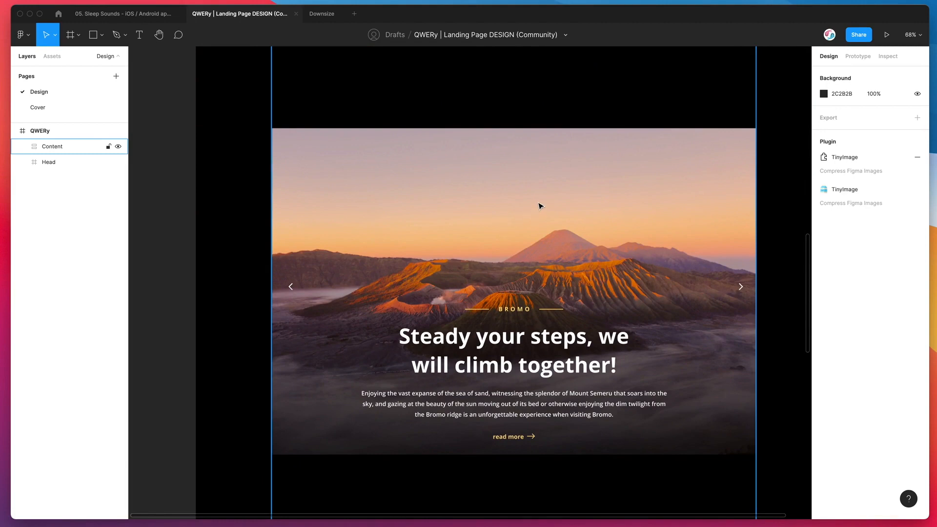